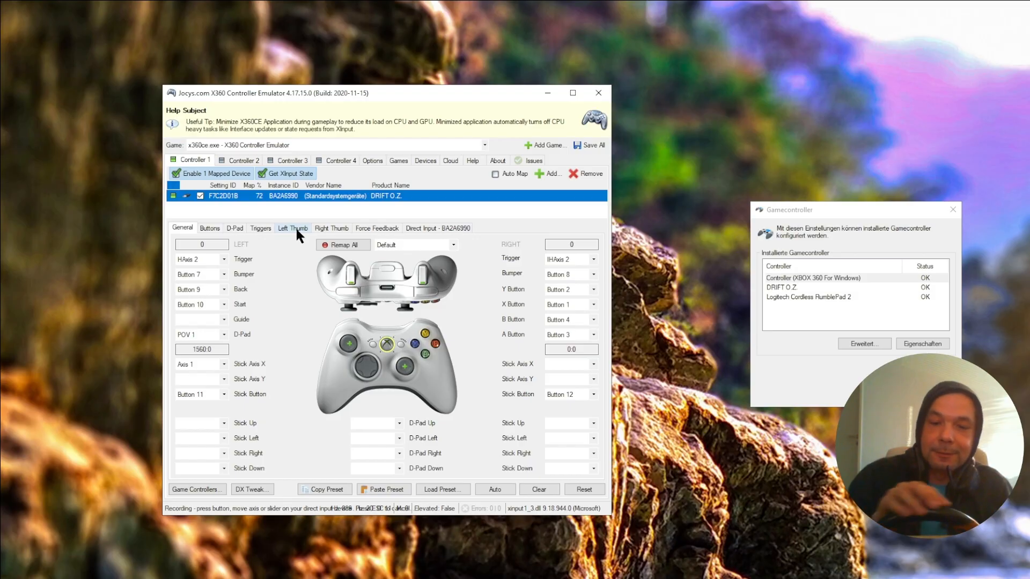
Add the Logitech Cordless RumblePad 2 beside DRIFT O.Z. and enable combining two mapped devices
left_click(293, 228)
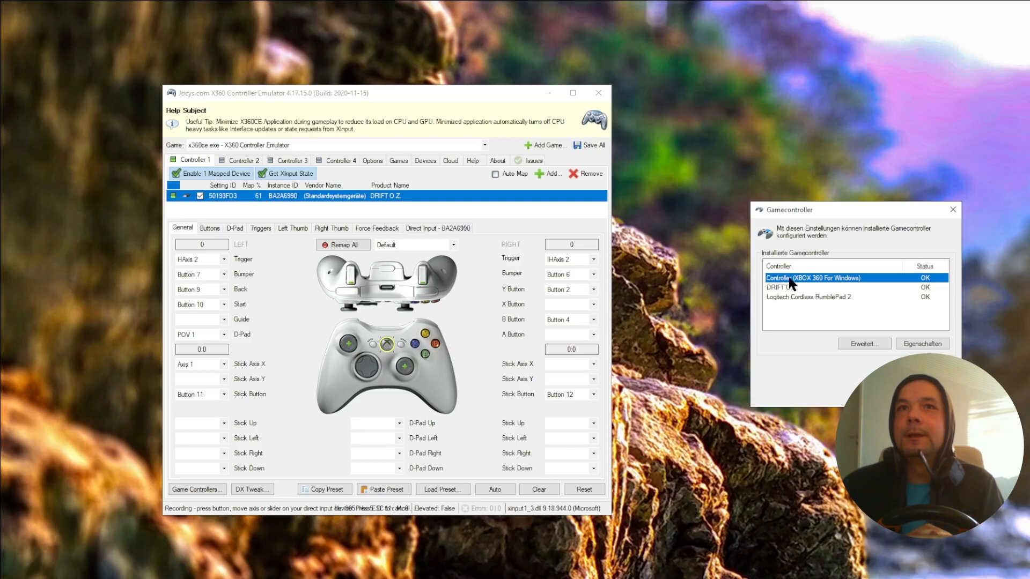
mouse_move(293, 203)
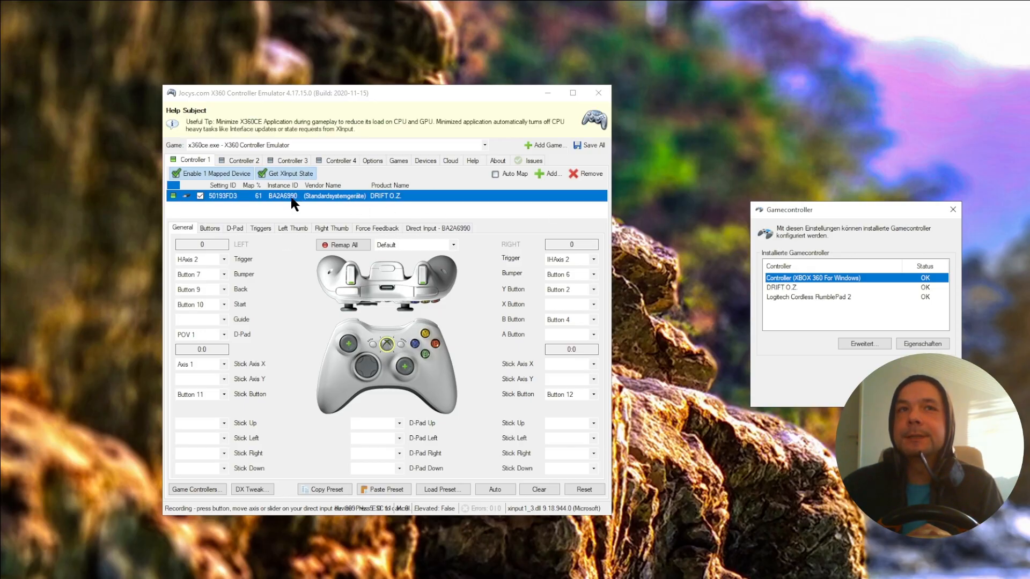
mouse_move(276, 296)
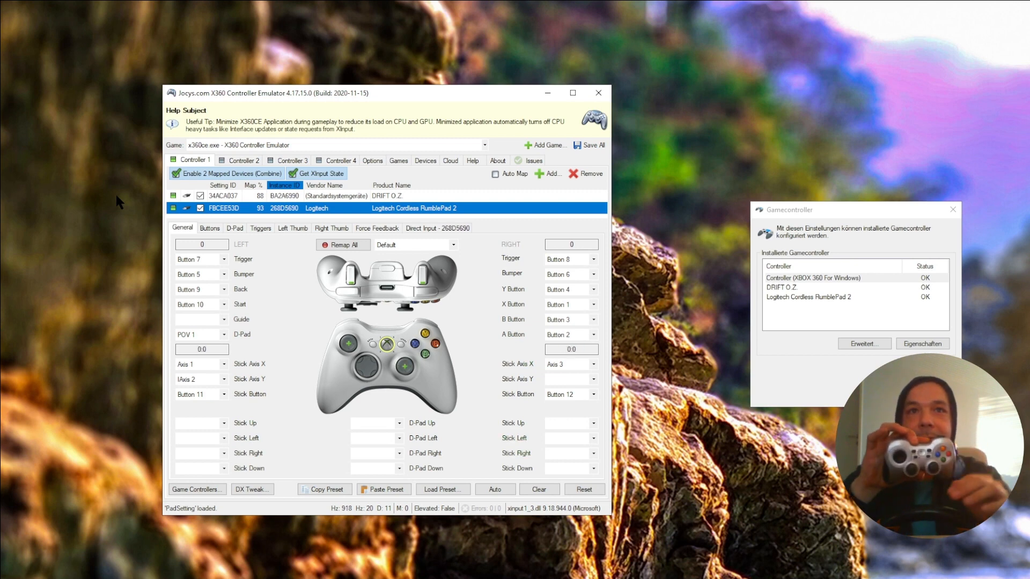
left_click(723, 293)
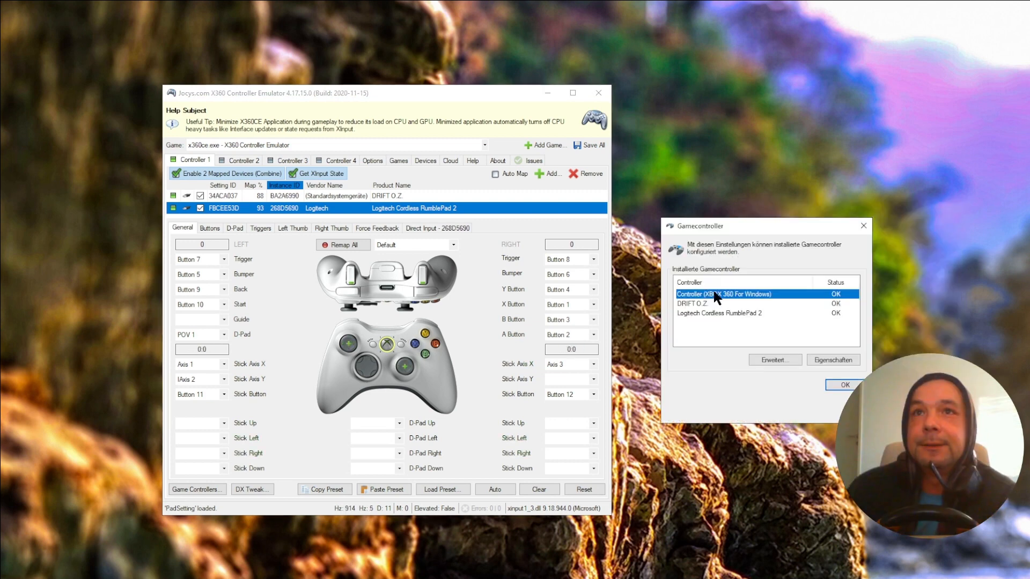
left_click(832, 359)
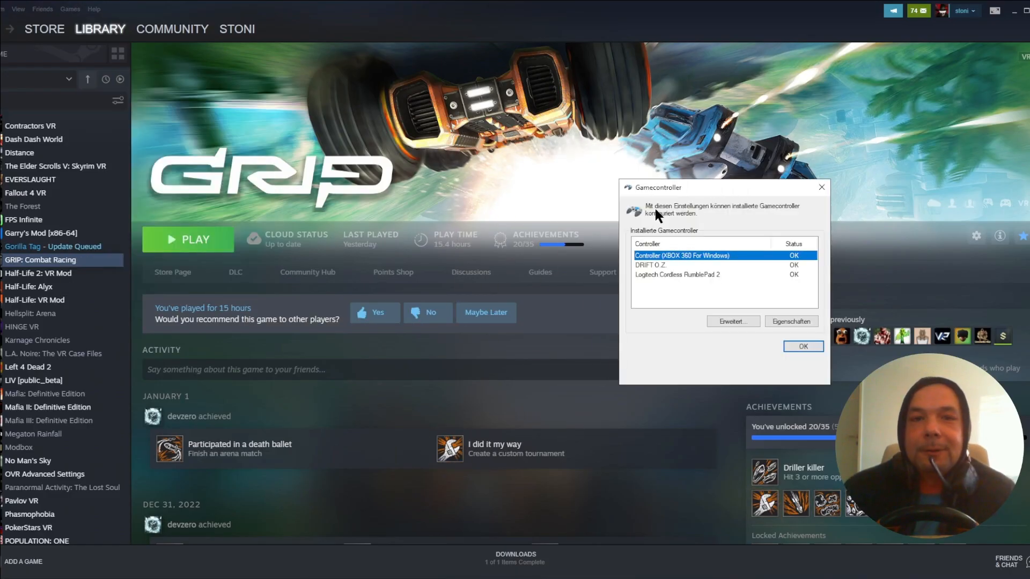
mouse_move(719, 202)
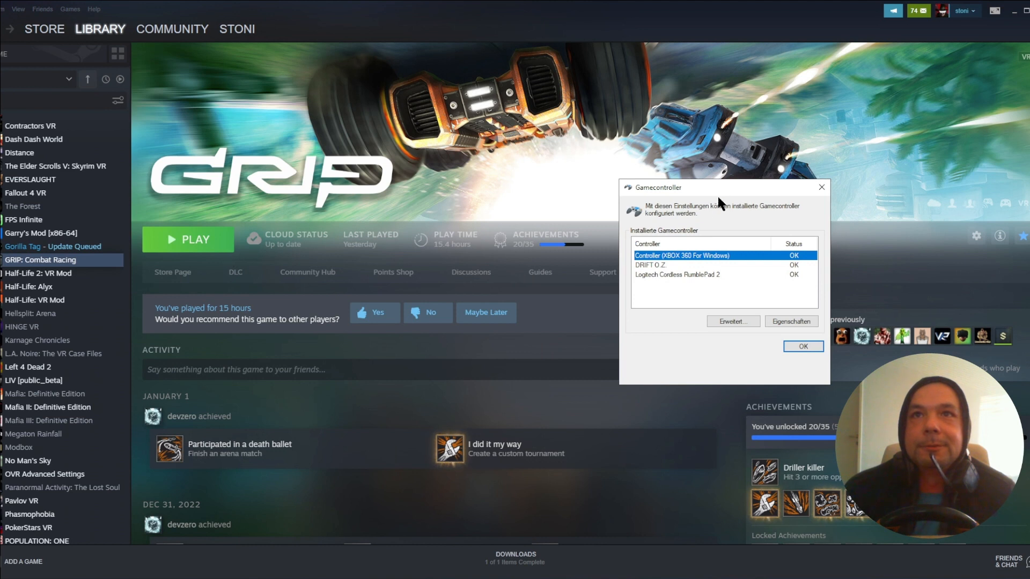
left_click(683, 264)
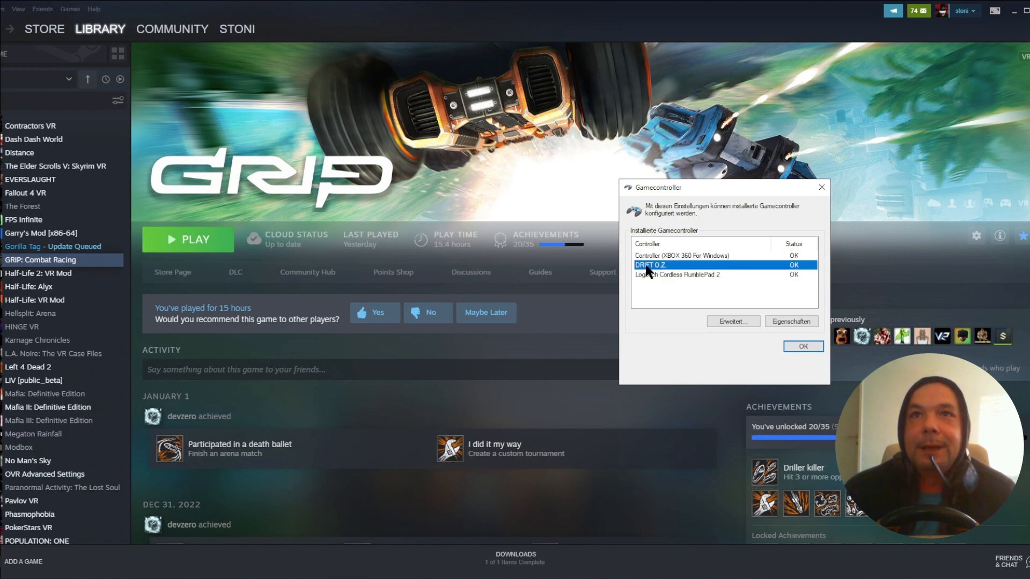
left_click(681, 255)
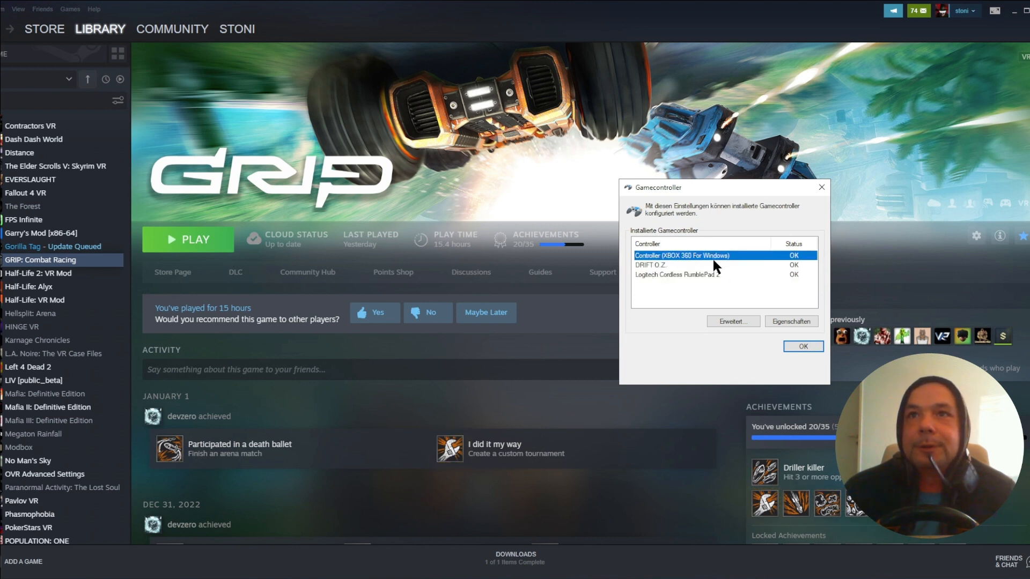
mouse_move(706, 246)
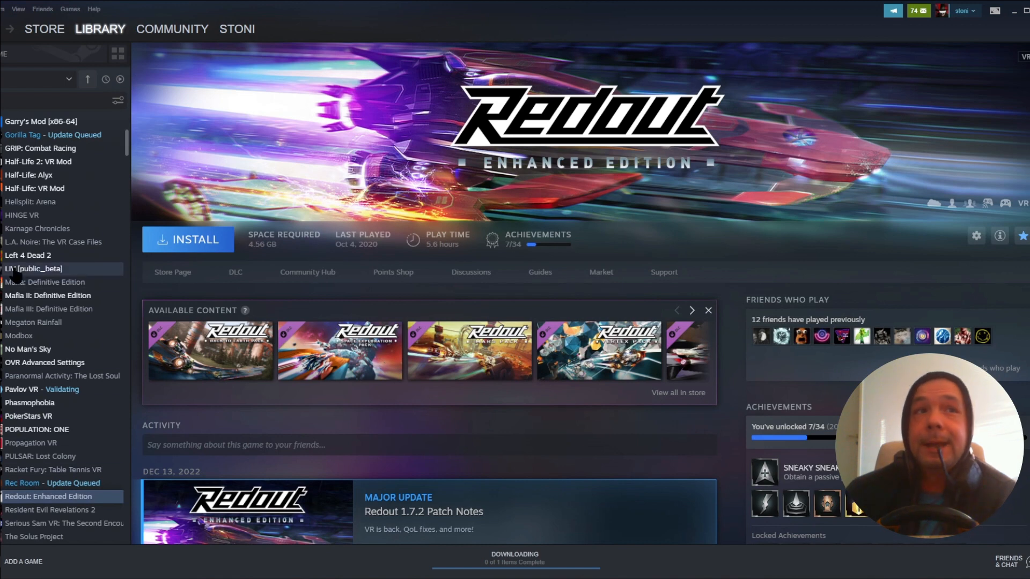
left_click(41, 260)
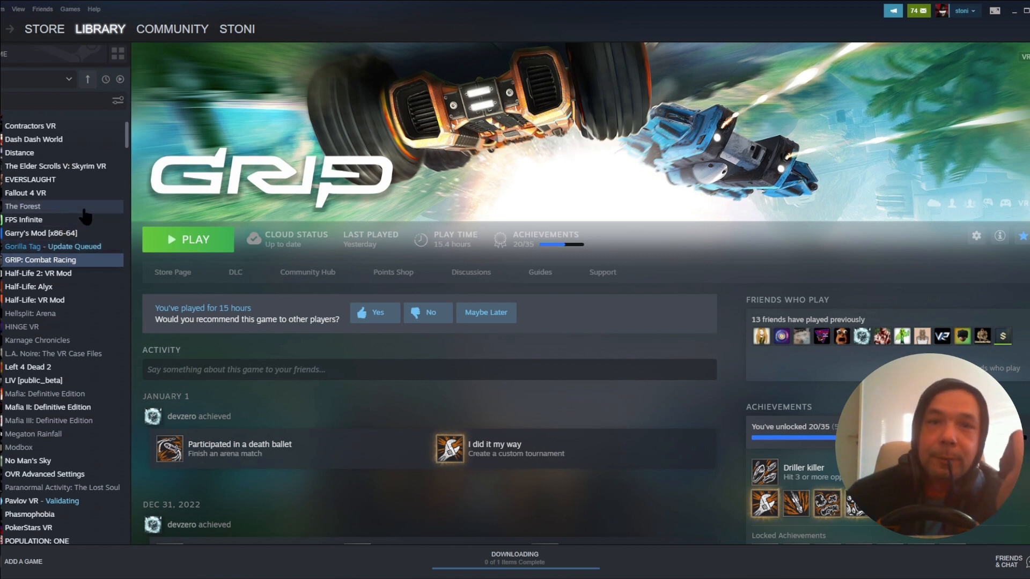
mouse_move(102, 187)
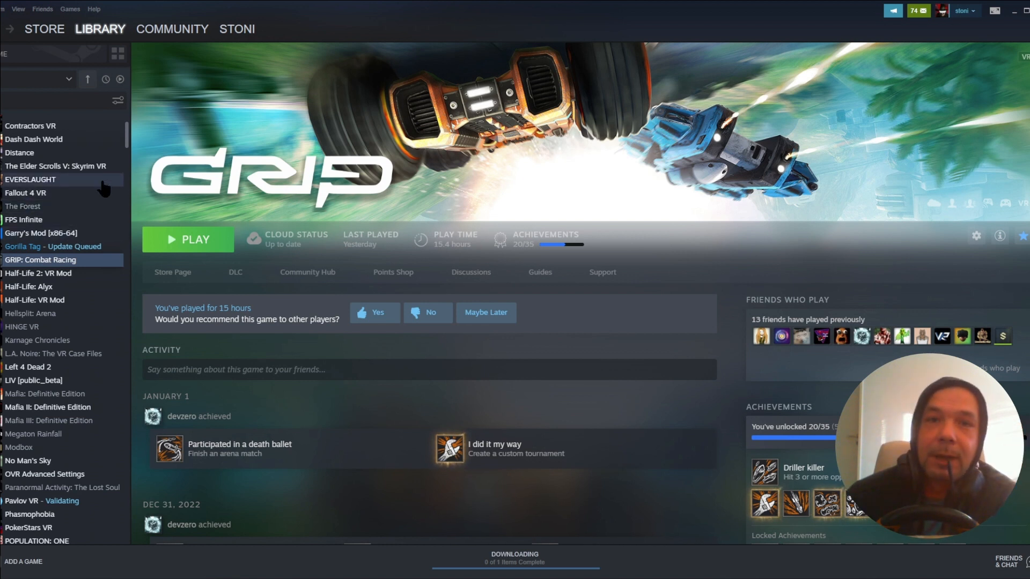
mouse_move(98, 200)
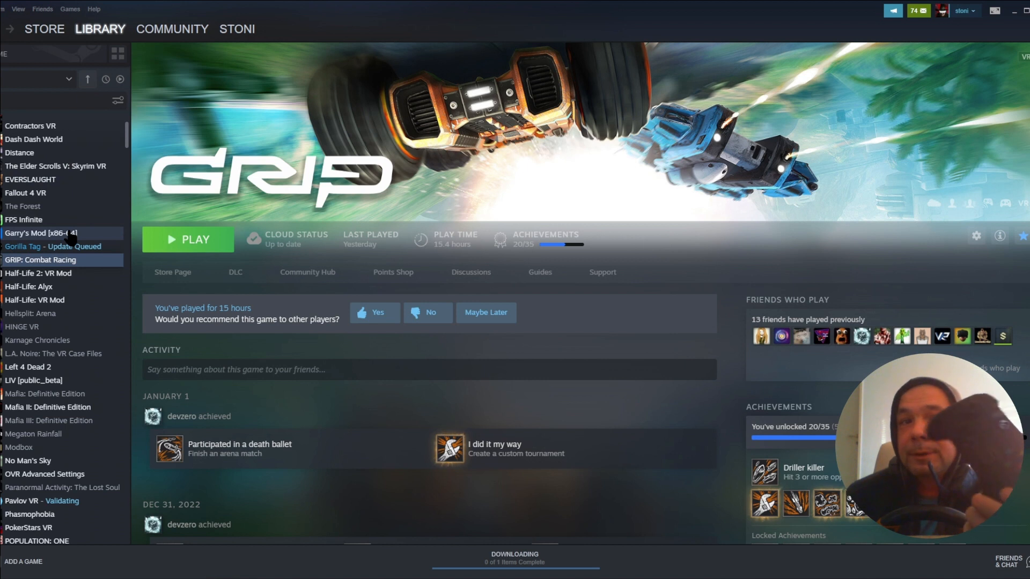
mouse_move(88, 185)
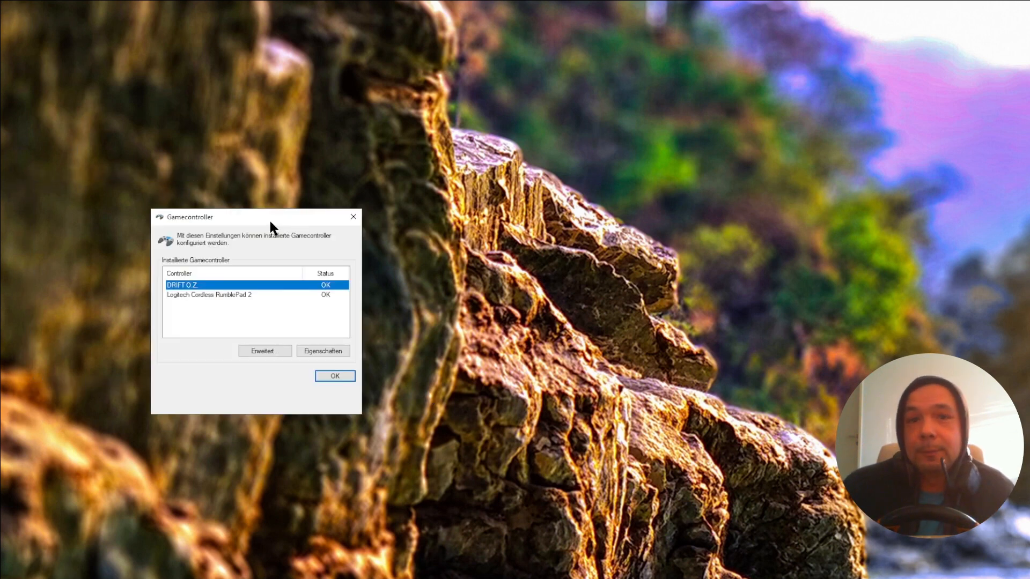
mouse_move(358, 178)
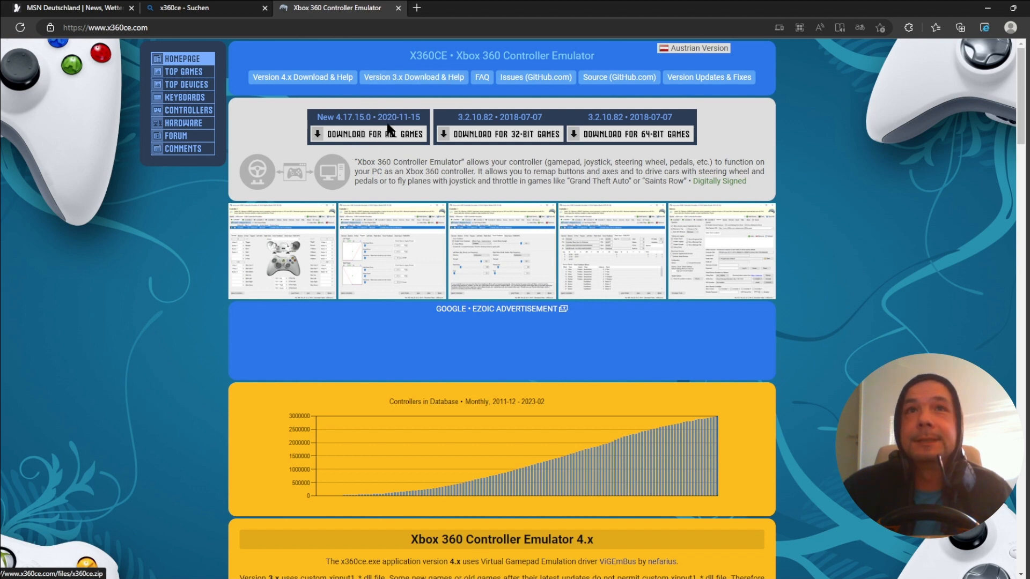
mouse_move(688, 131)
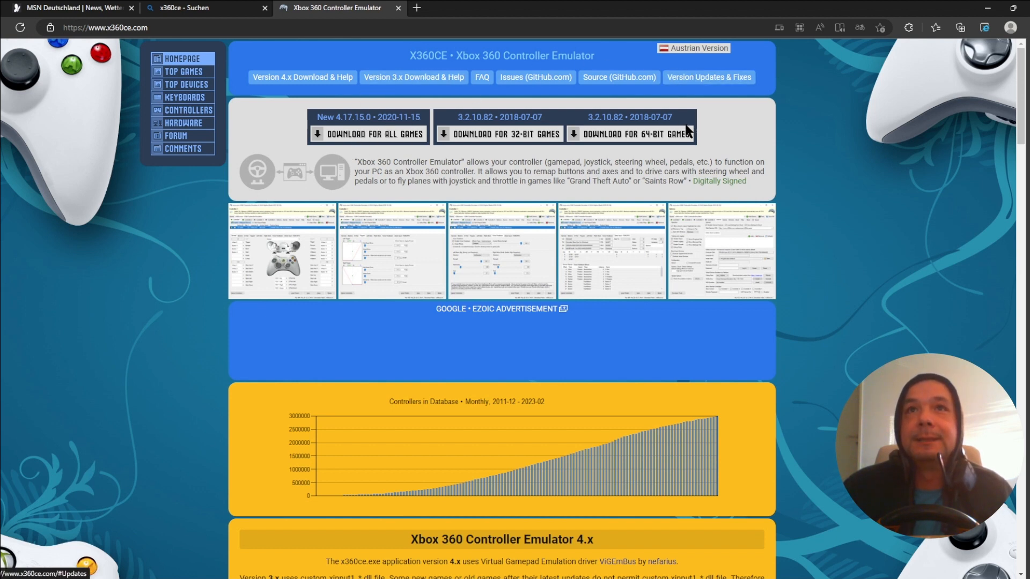
mouse_move(623, 156)
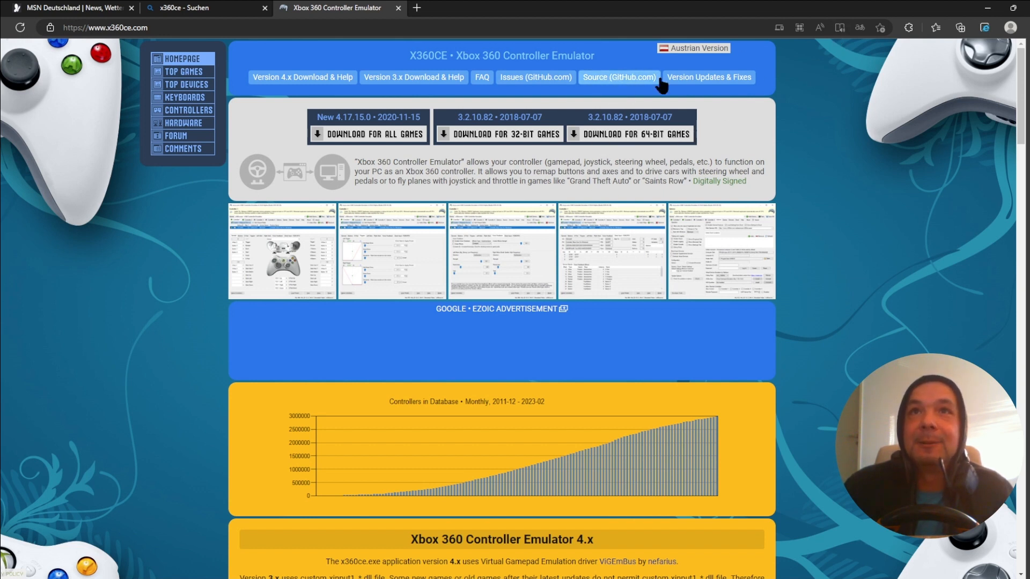
mouse_move(670, 156)
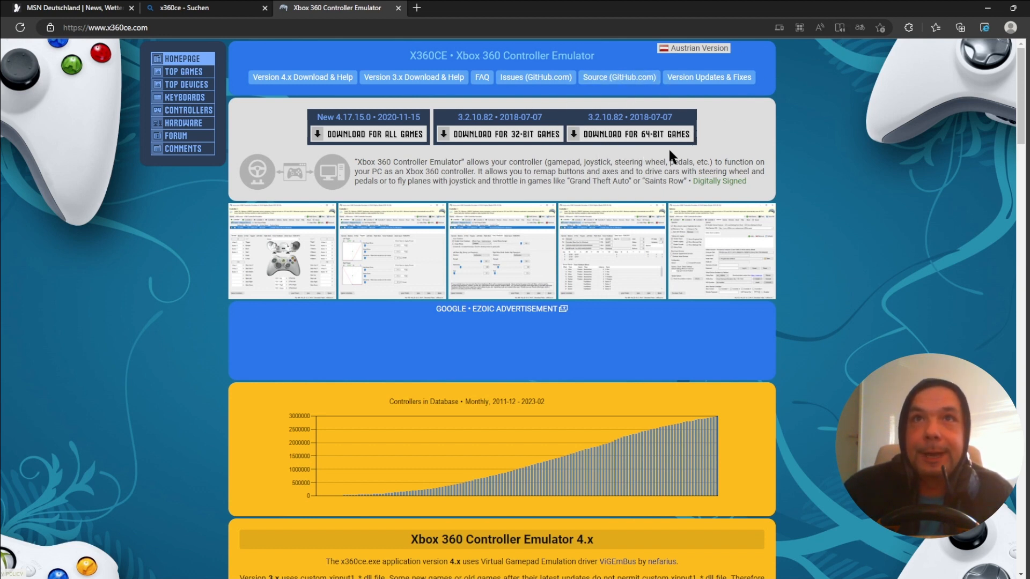
mouse_move(375, 152)
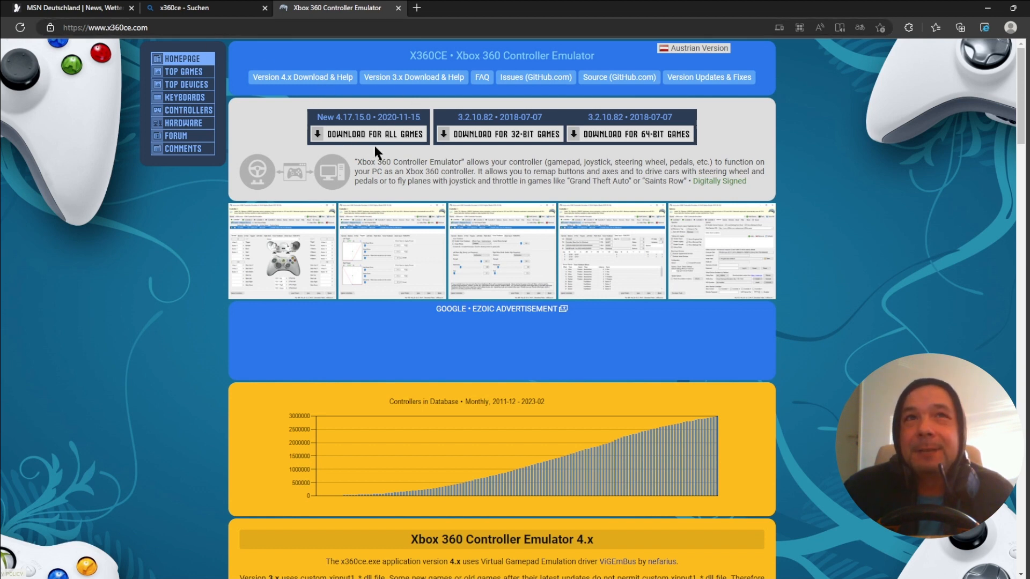
mouse_move(294, 132)
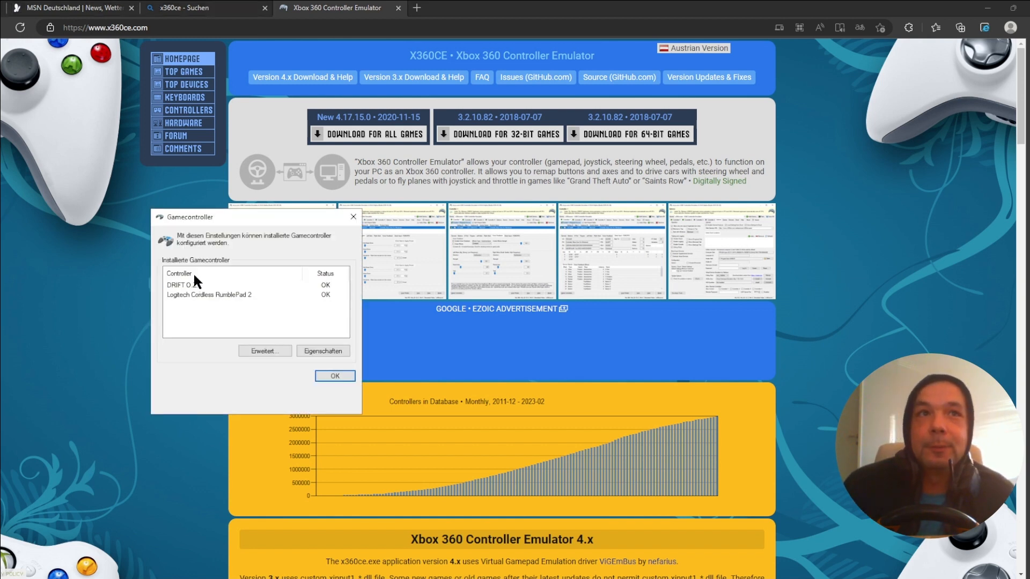
Select the Logitech Cordless RumblePad 2 entry and right-click in the controller list
left_click(209, 295)
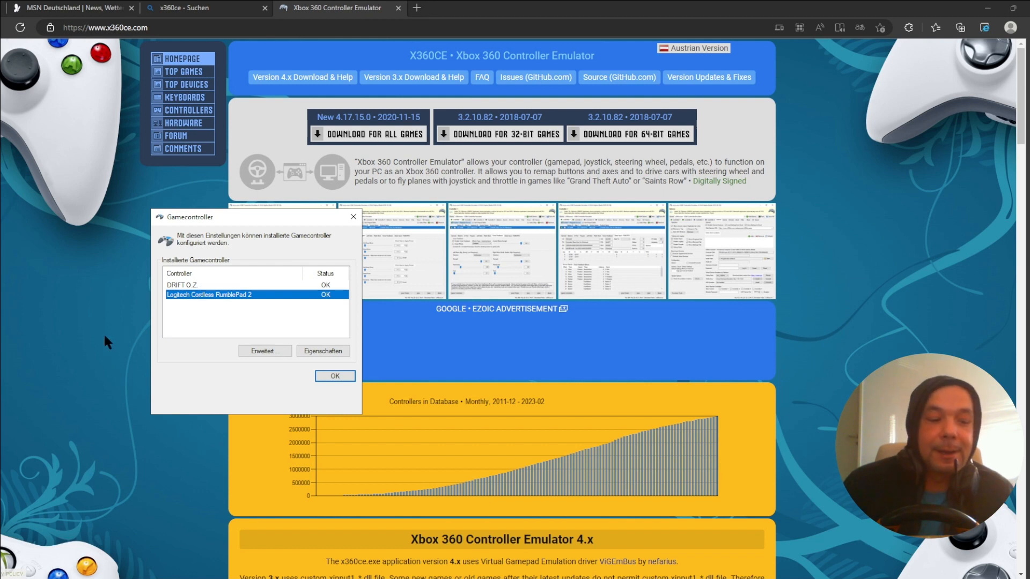
mouse_move(134, 292)
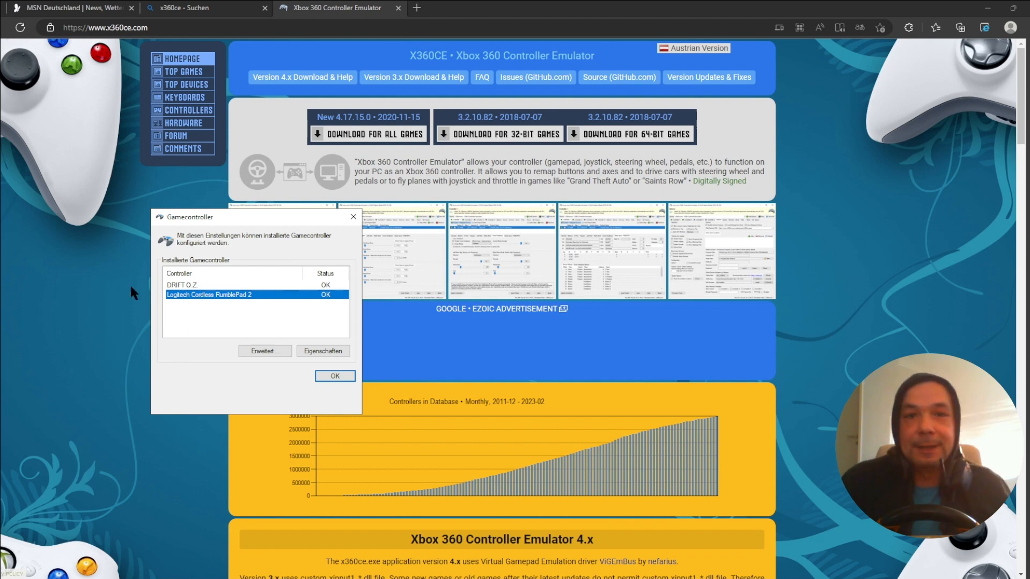
mouse_move(128, 263)
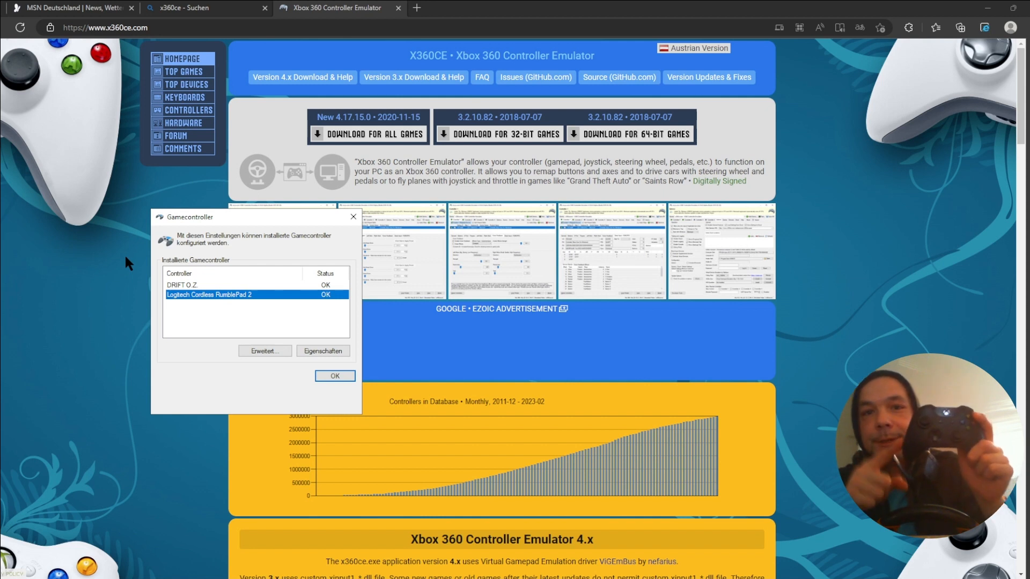
mouse_move(207, 374)
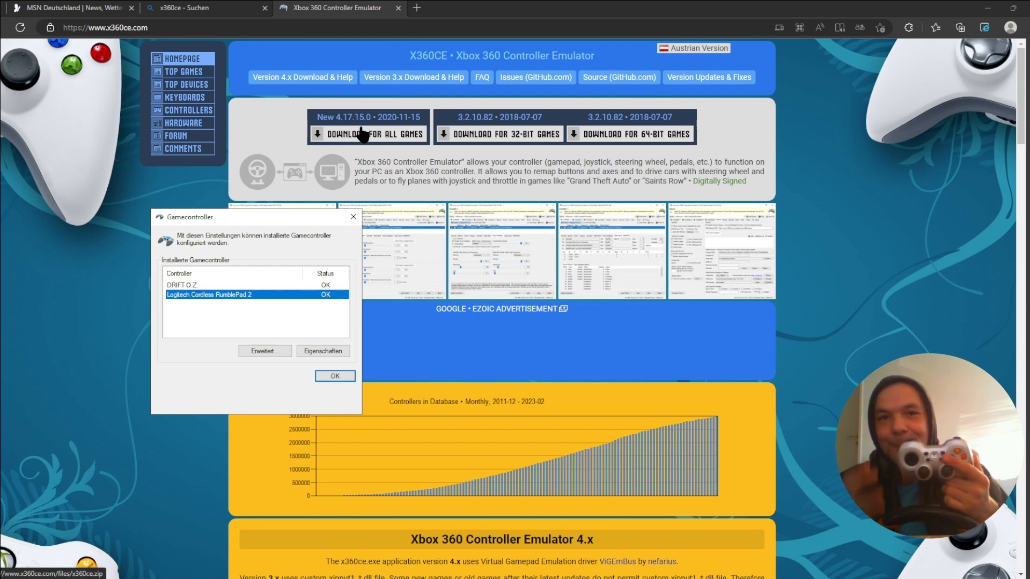
mouse_move(421, 91)
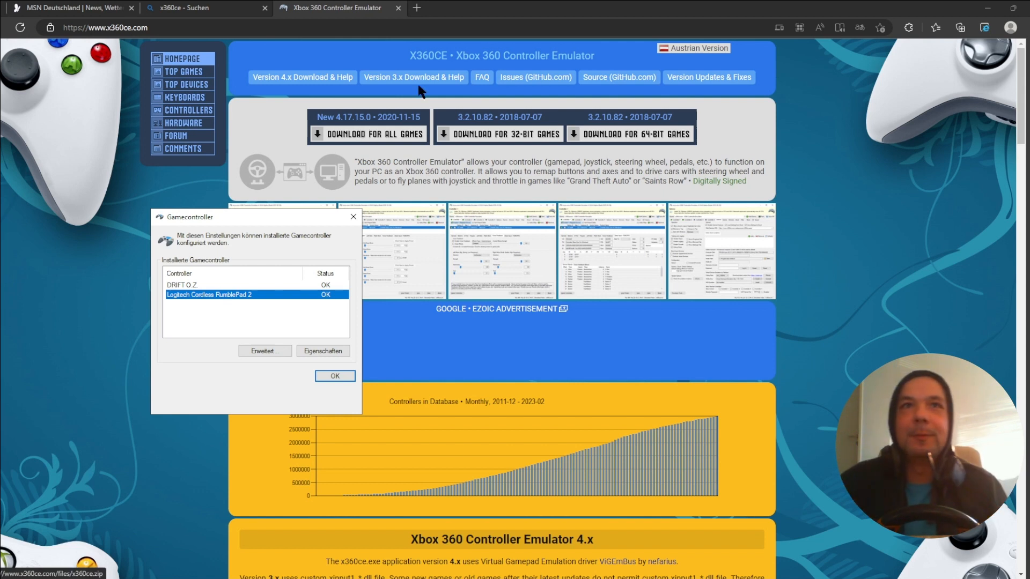
right_click(471, 294)
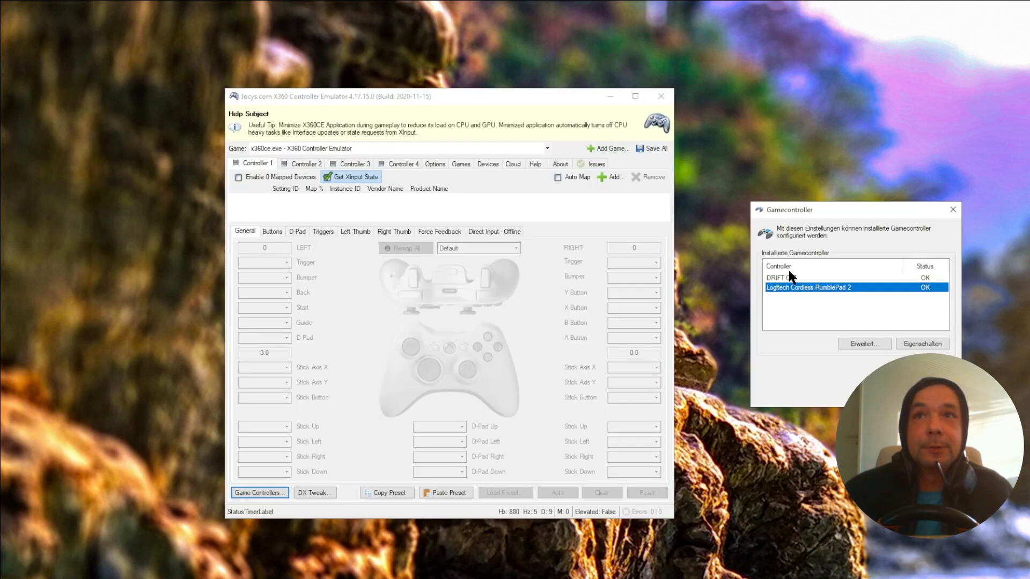
Map the DRIFT O.Z. wheel to Controller 1 from the Map Device To Controller list
left_click(788, 277)
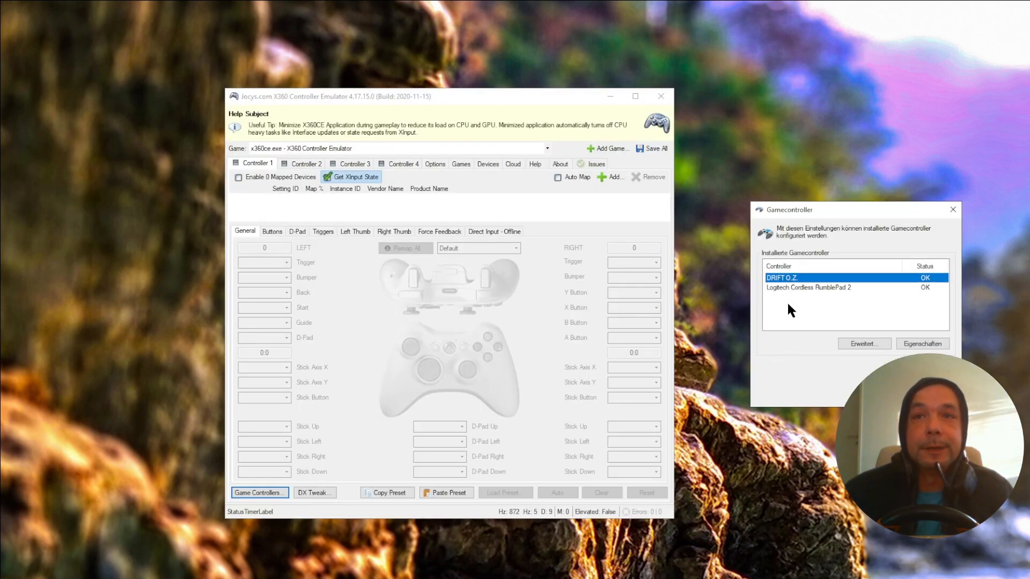
mouse_move(804, 289)
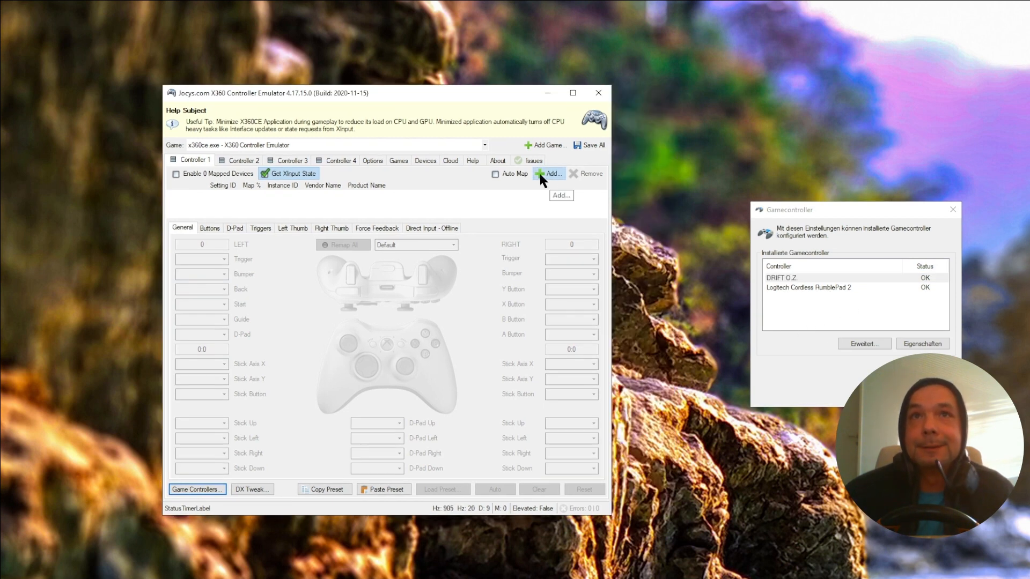
left_click(556, 173)
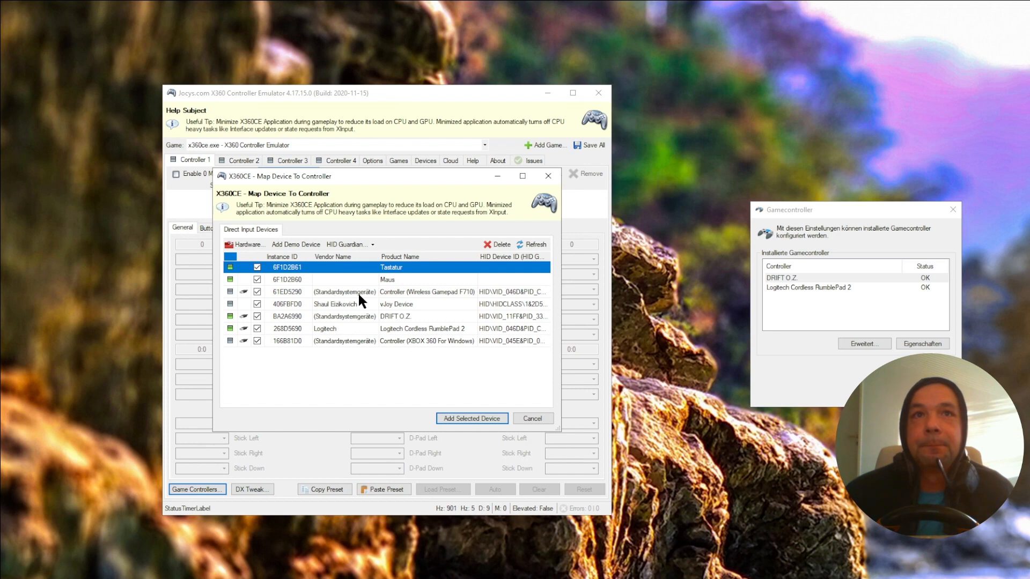
left_click(472, 418)
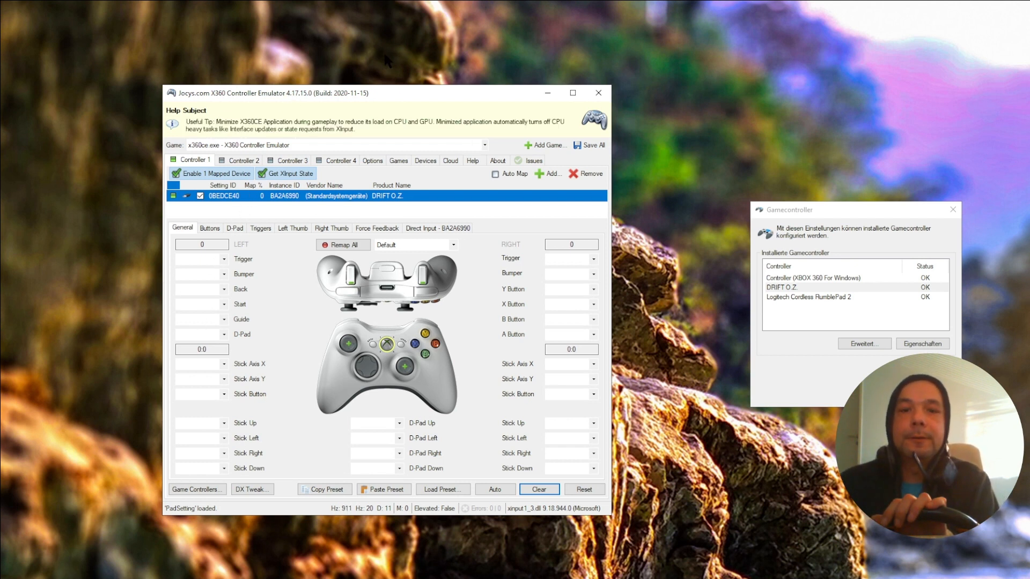
mouse_move(496, 489)
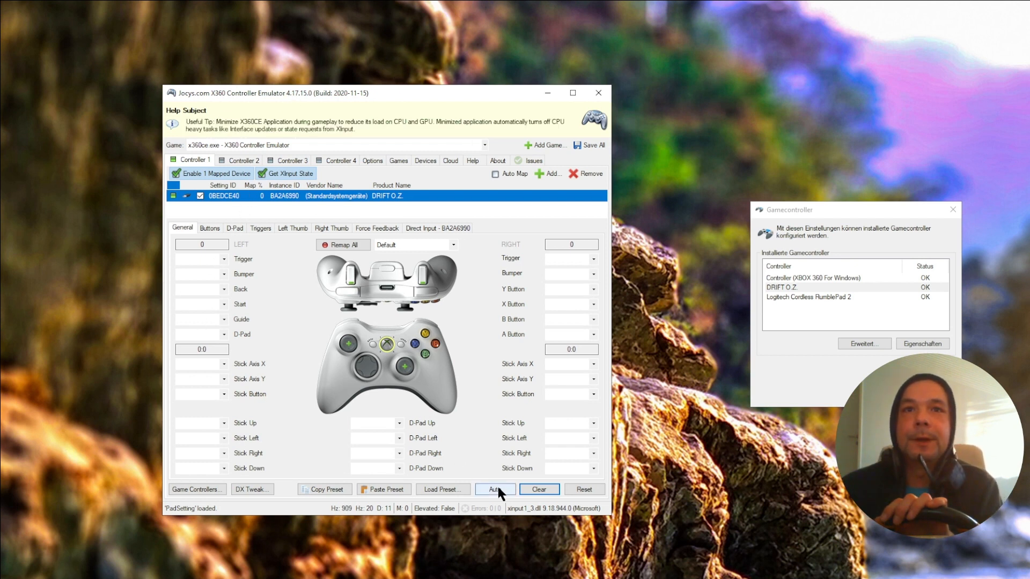
Auto-fill Controller 1 mappings, then record wheel inputs for both triggers and Back
left_click(495, 488)
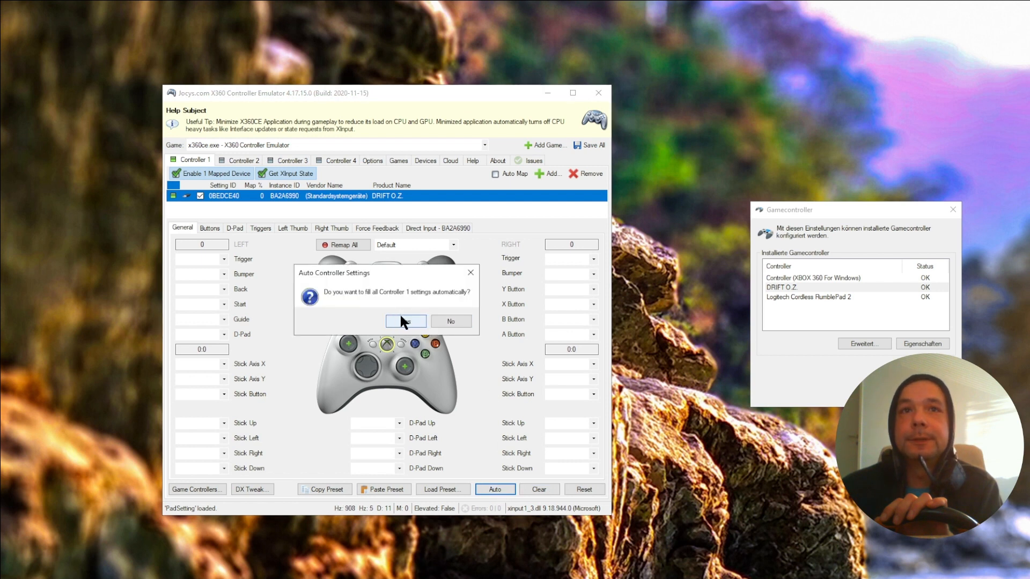
left_click(404, 321)
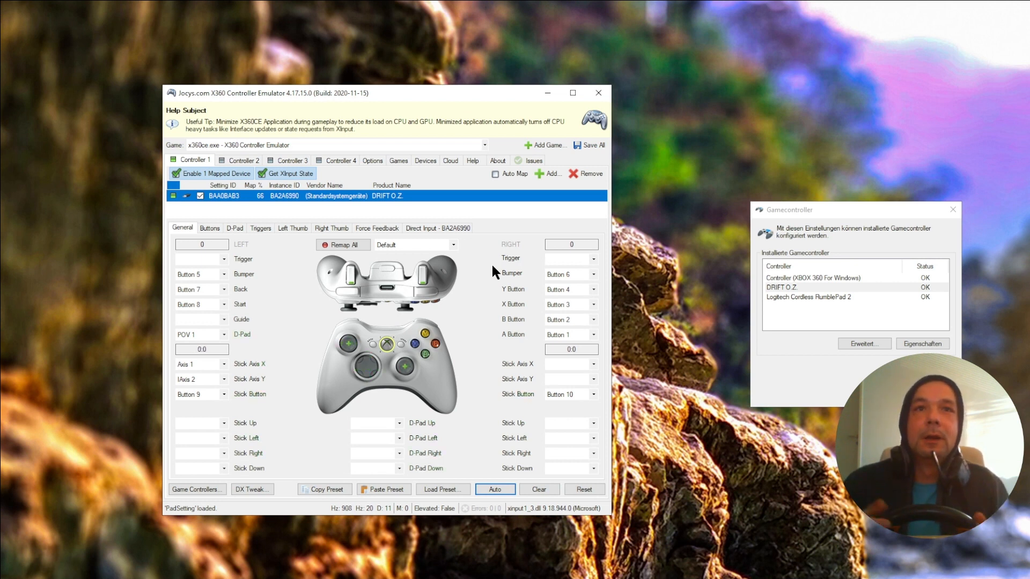
left_click(343, 245)
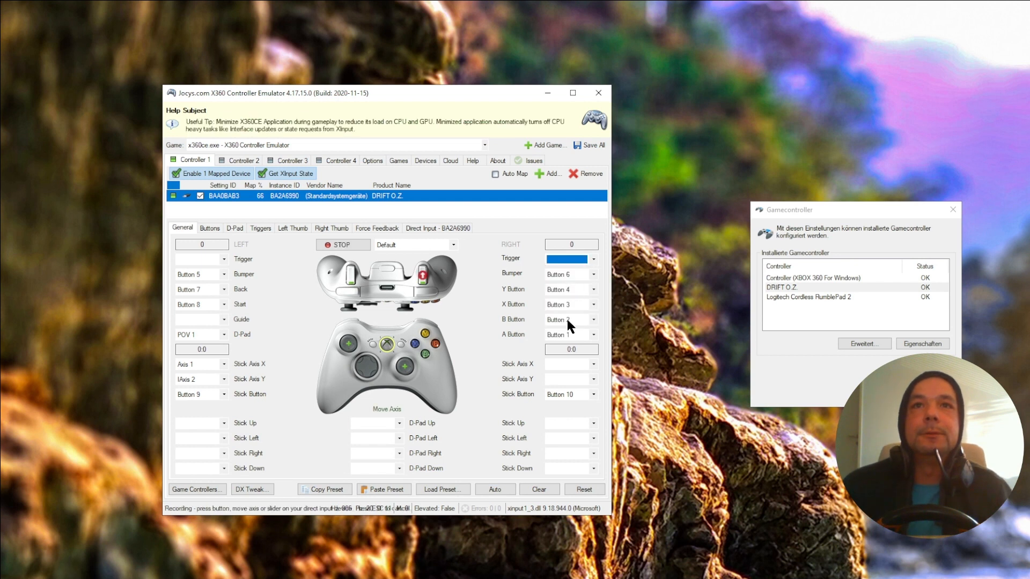
left_click(222, 259)
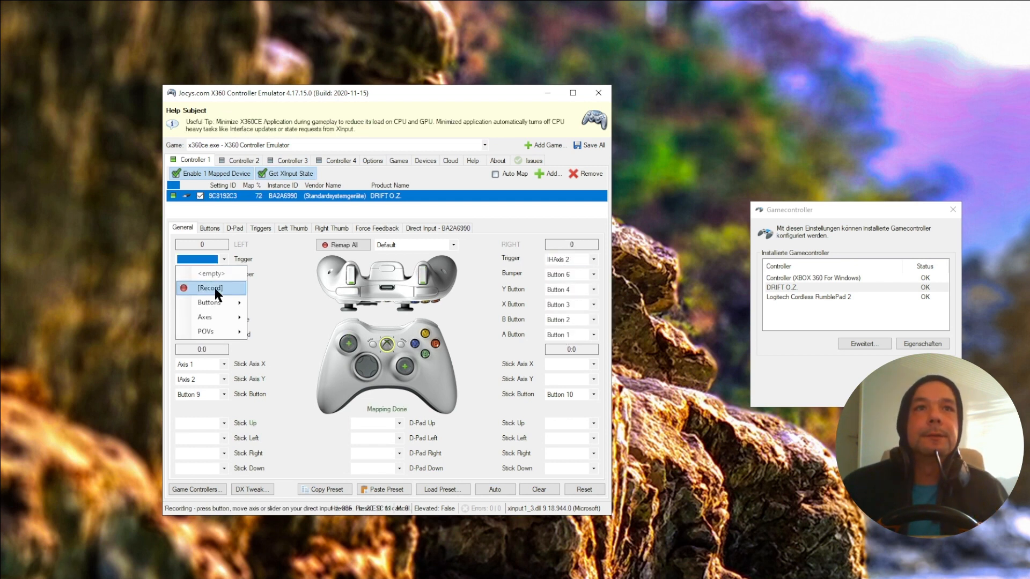
left_click(211, 288)
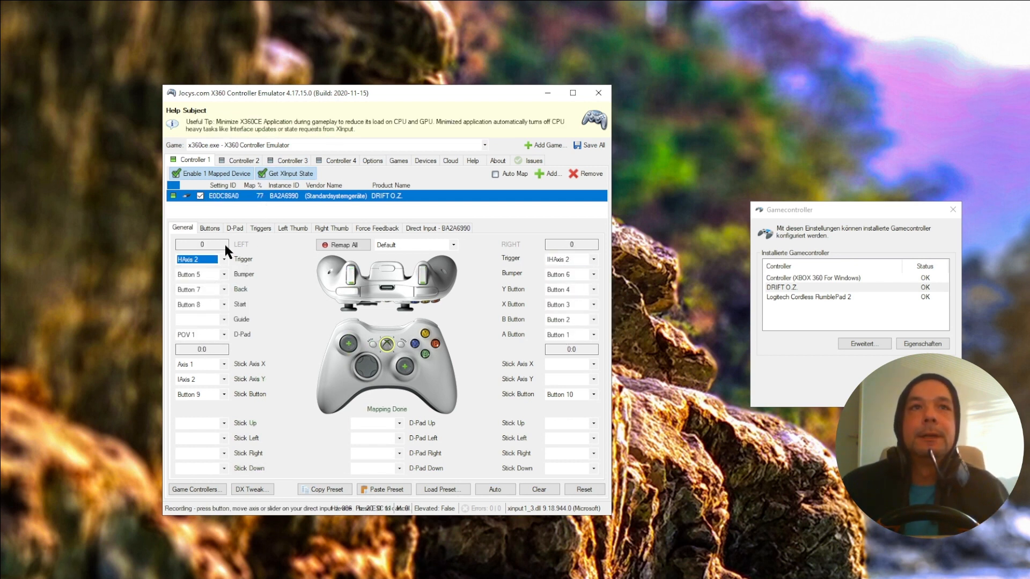
left_click(223, 290)
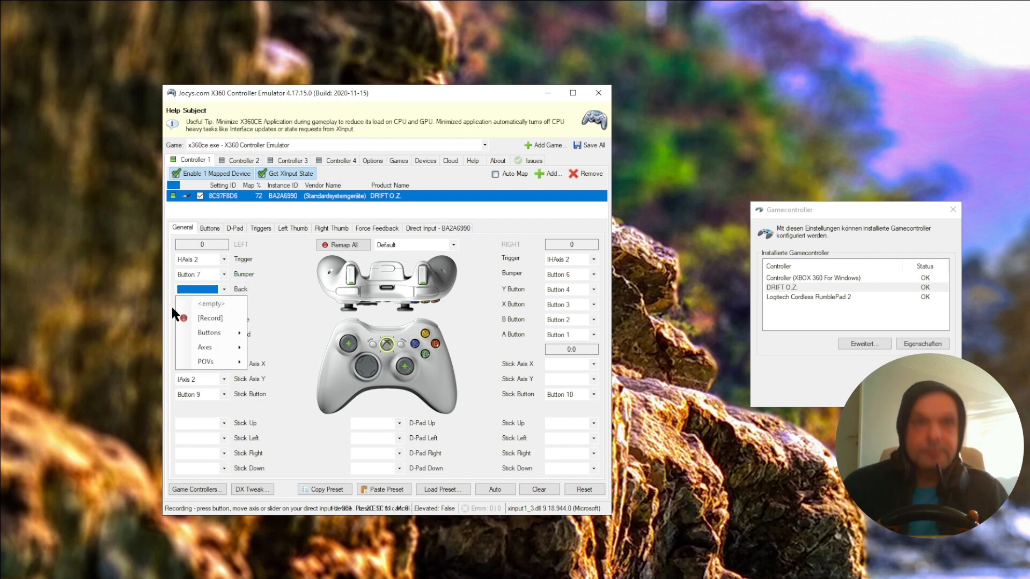
left_click(233, 349)
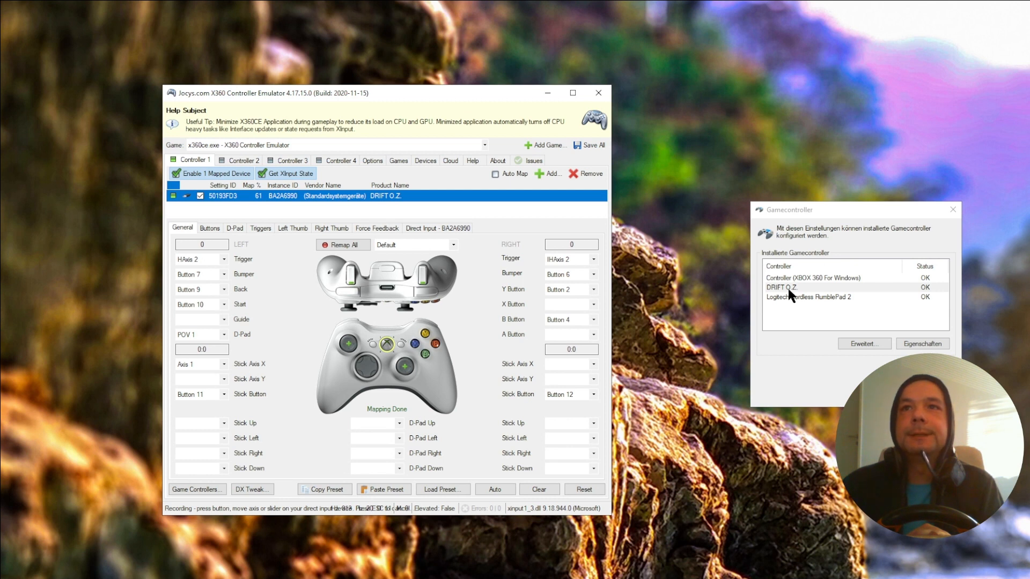
left_click(814, 277)
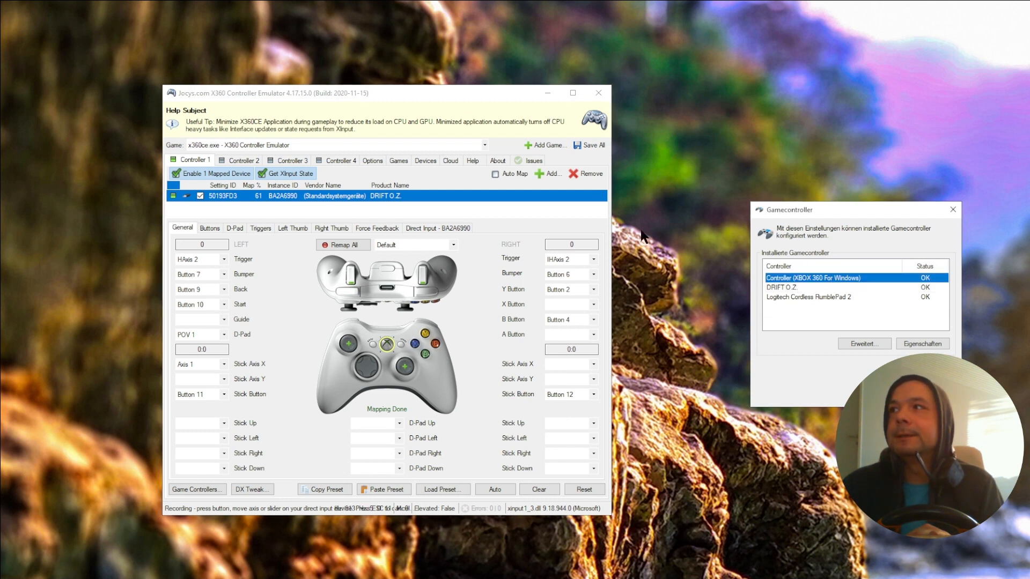
mouse_move(862, 264)
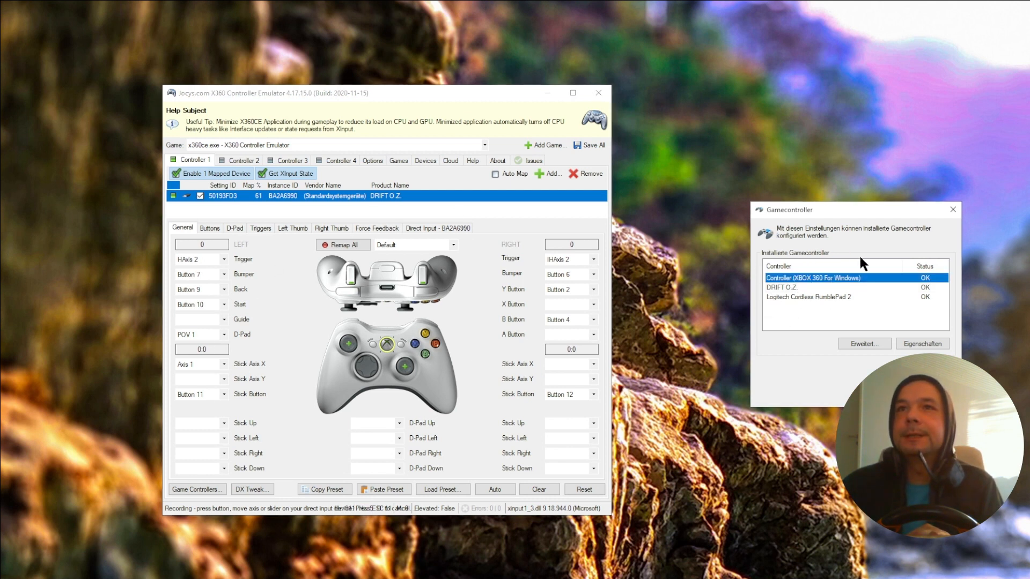
mouse_move(361, 209)
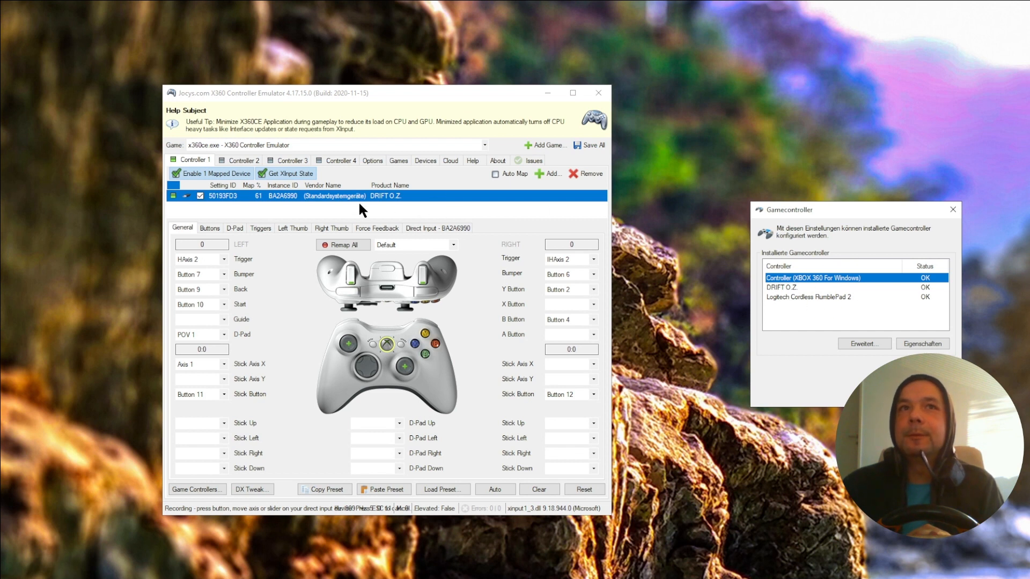
mouse_move(312, 219)
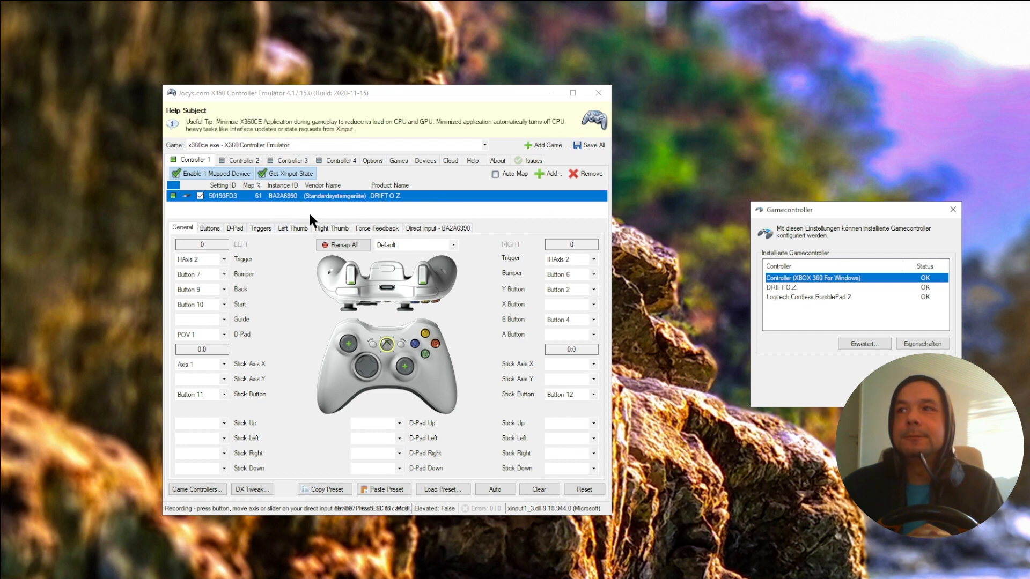
mouse_move(742, 276)
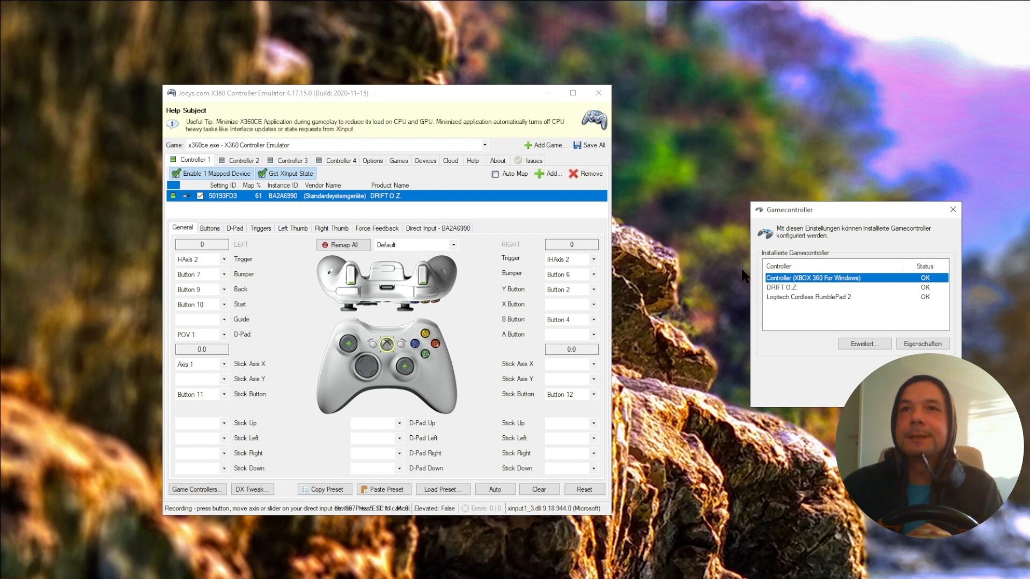
mouse_move(816, 263)
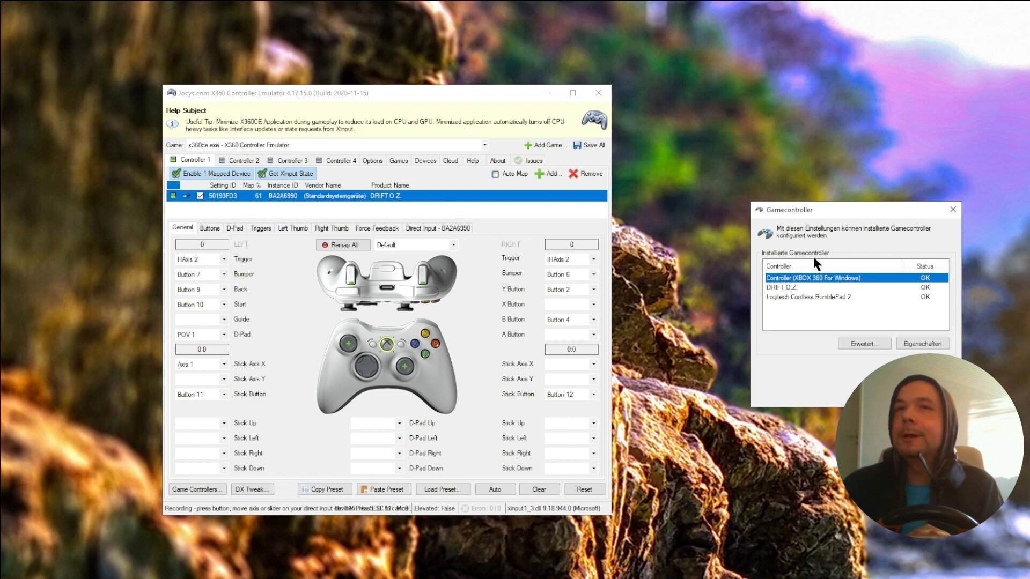
mouse_move(760, 278)
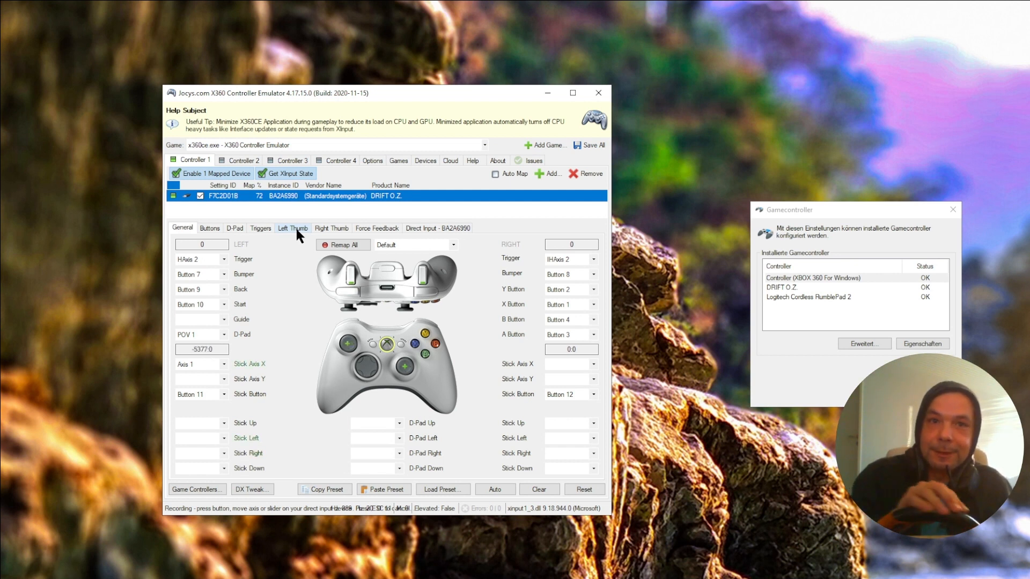
Set the Left Thumb X-axis anti-dead zone to 24% and return to General
left_click(292, 228)
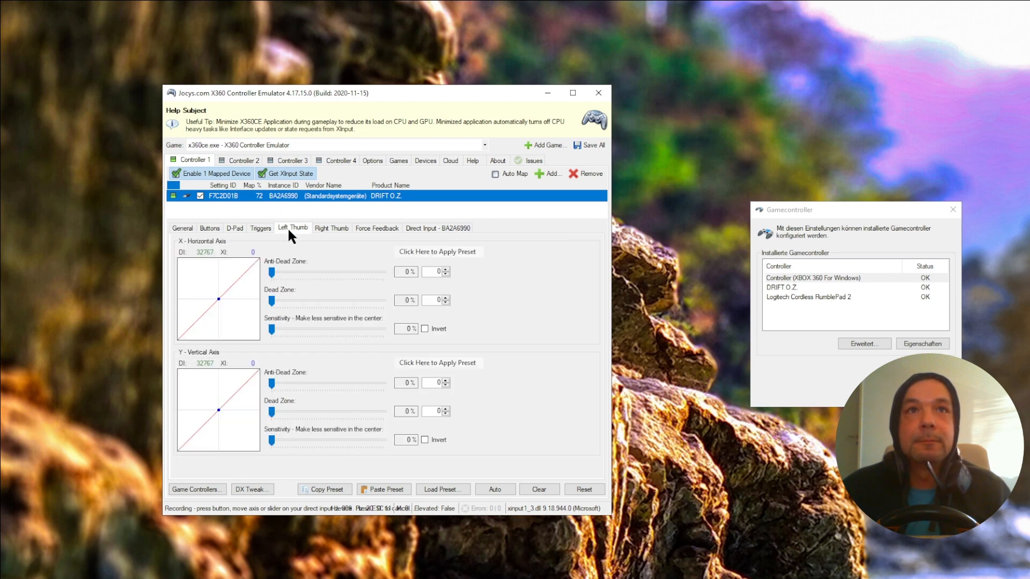
left_click(438, 252)
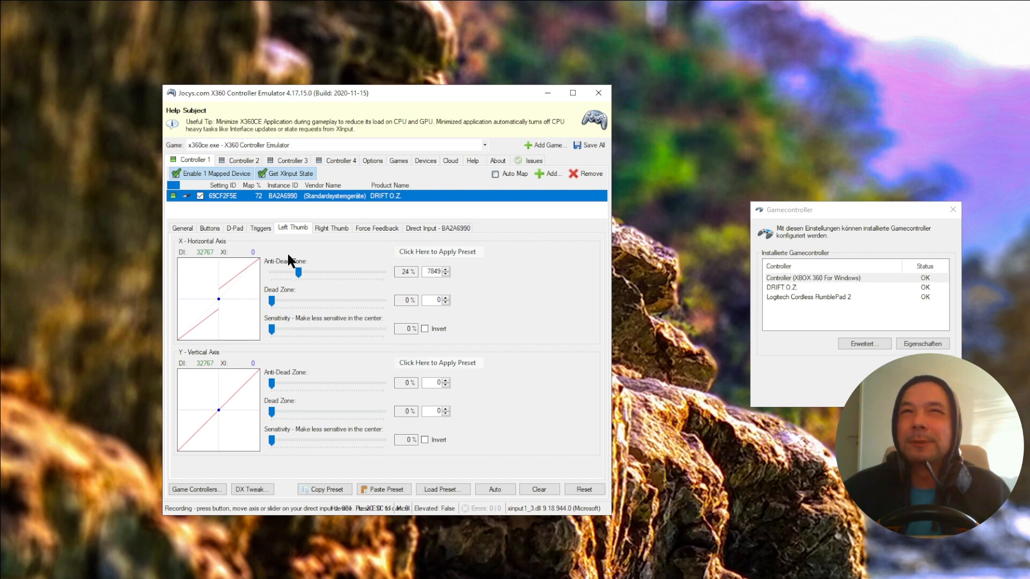
left_click(182, 228)
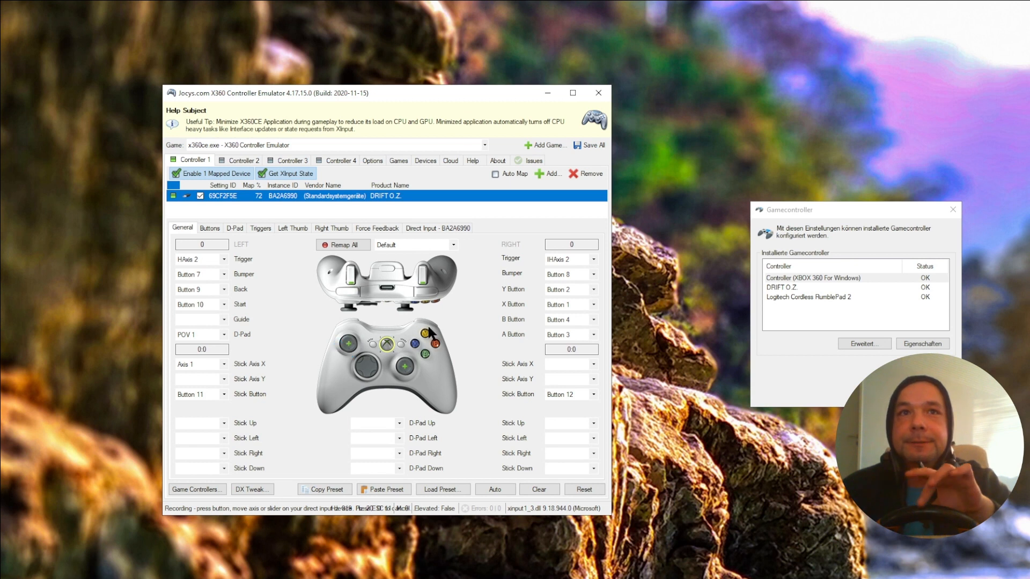
mouse_move(354, 343)
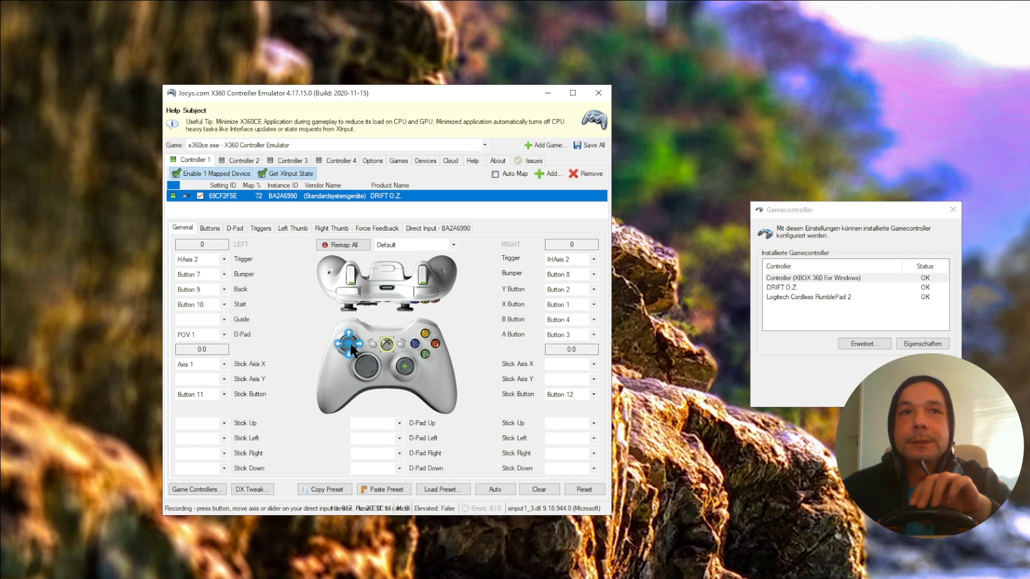
mouse_move(374, 558)
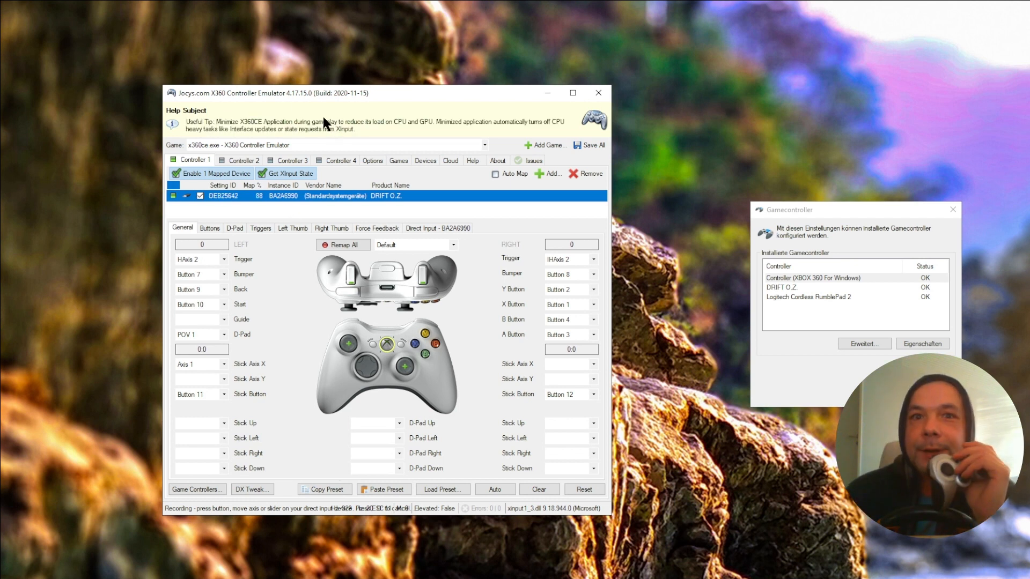
mouse_move(302, 97)
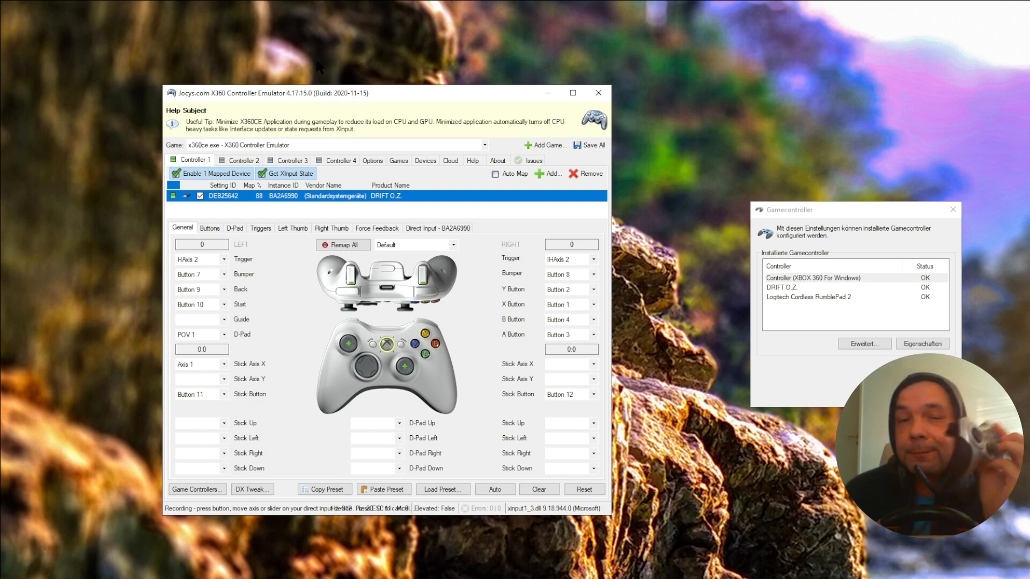
Add the Logitech Cordless RumblePad 2 as Controller 1's second mapped device
left_click(547, 173)
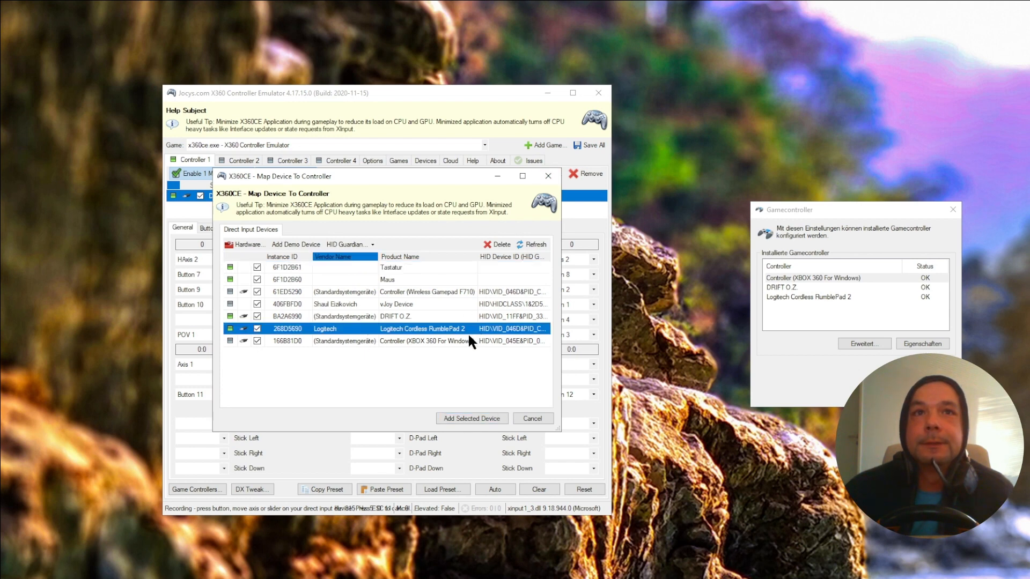
mouse_move(470, 399)
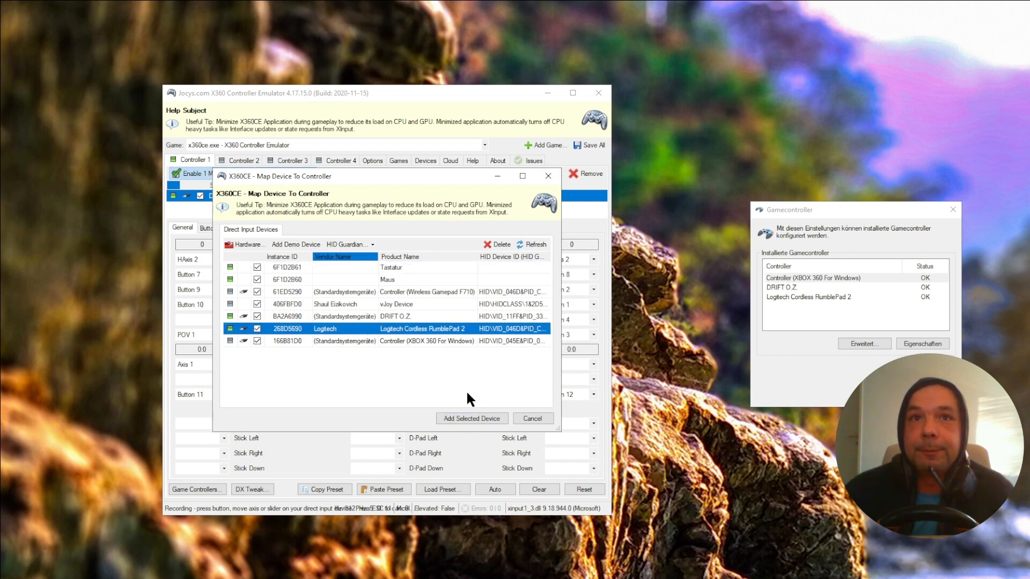
left_click(471, 419)
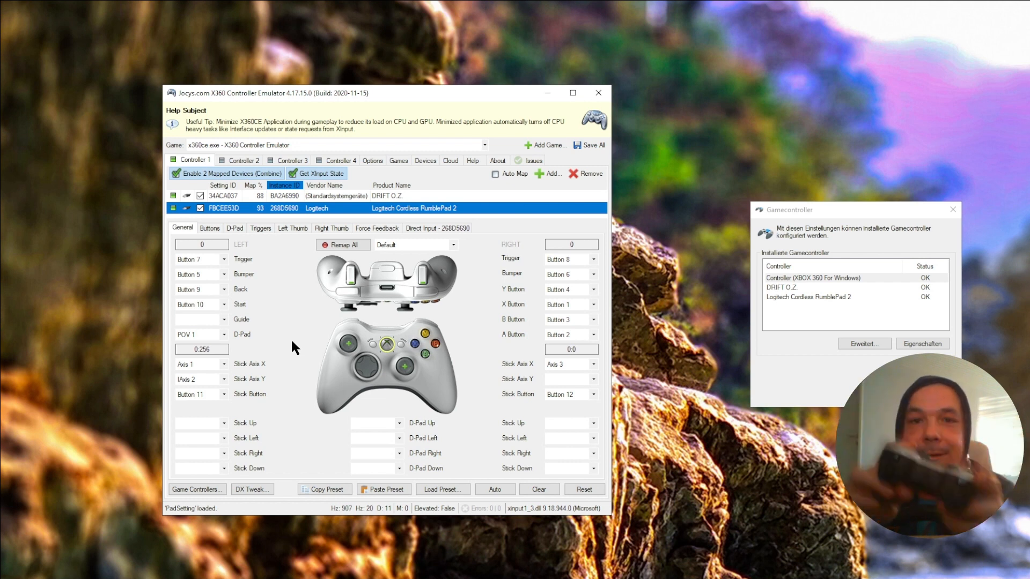
mouse_move(697, 325)
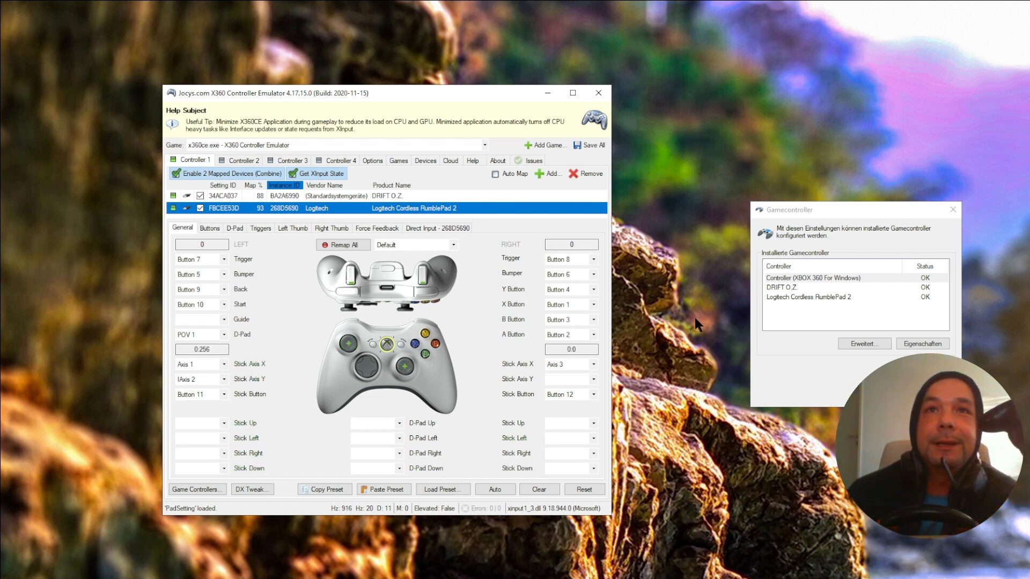
mouse_move(778, 275)
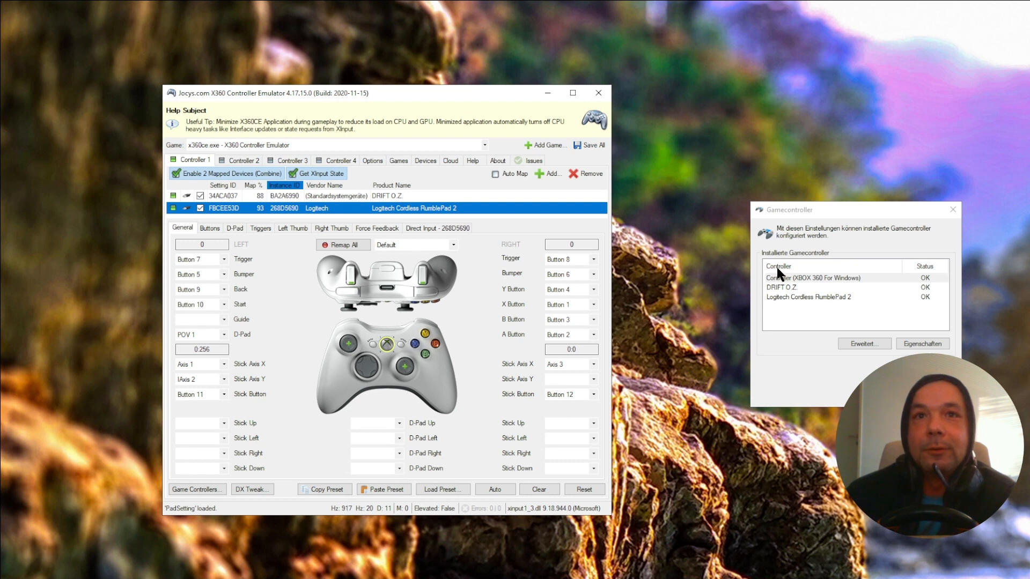
mouse_move(117, 202)
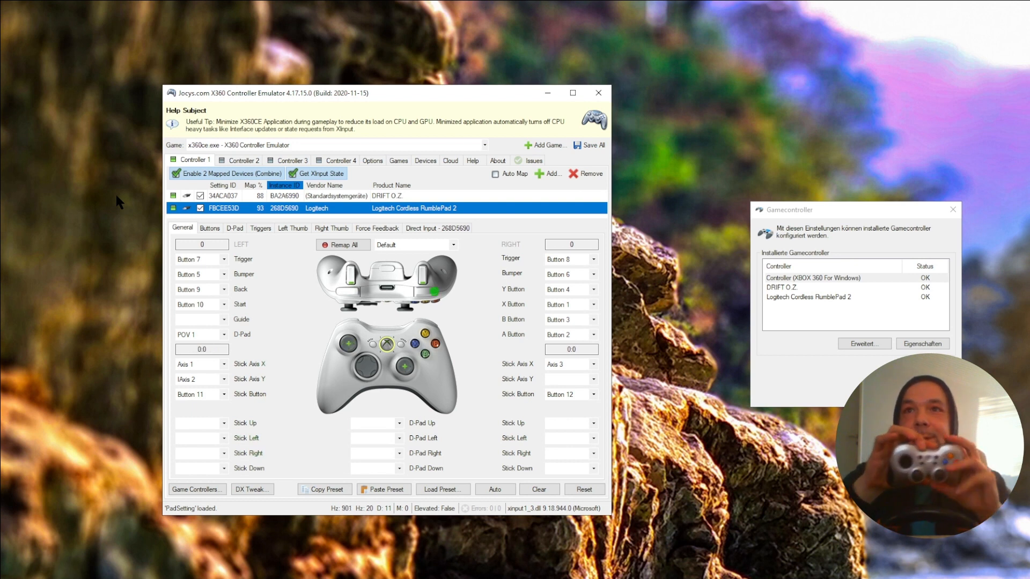
mouse_move(845, 206)
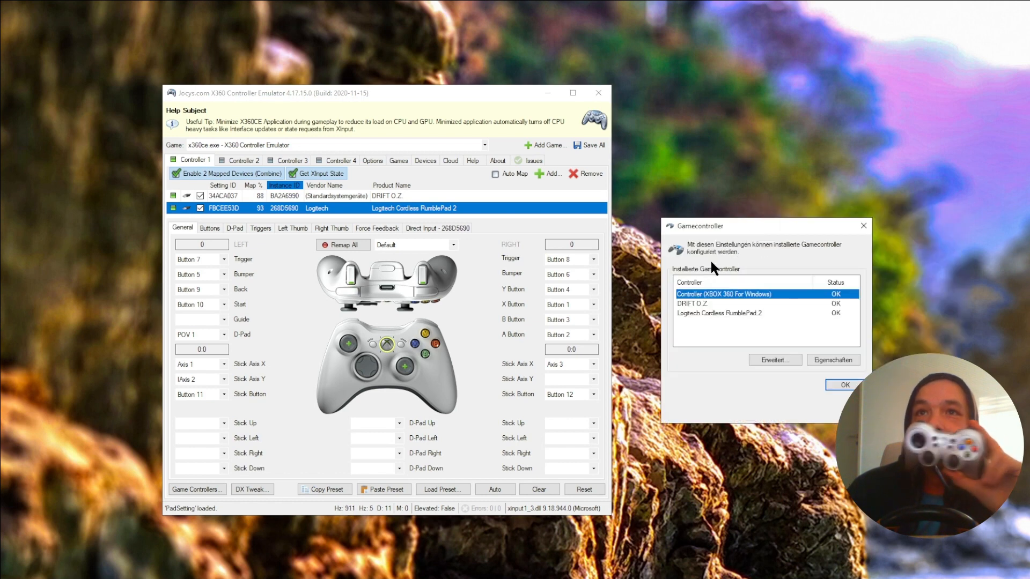
mouse_move(836, 346)
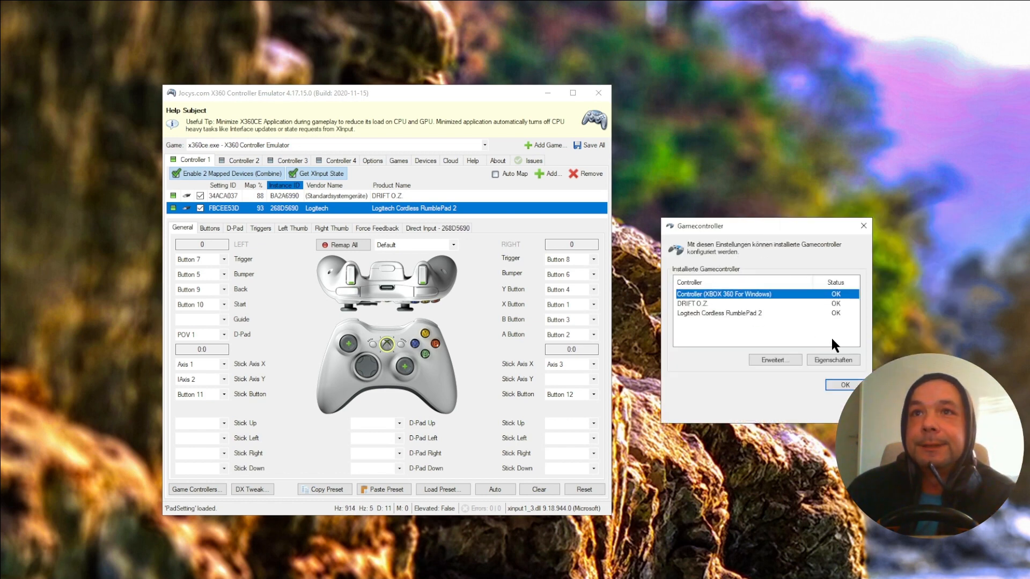
Test the Controller (XBOX 360 For Windows) properties, then close them with OK
left_click(832, 359)
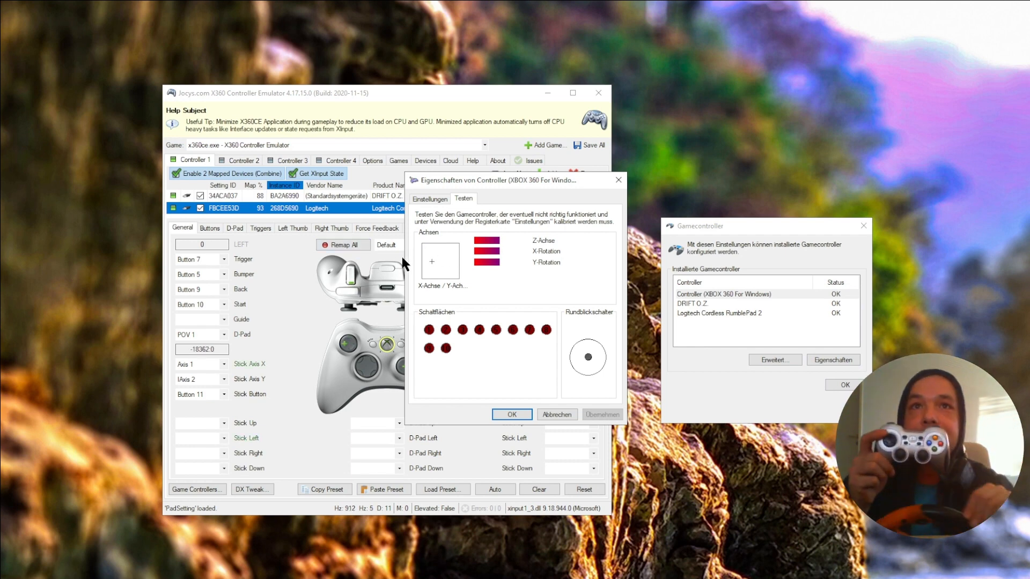
left_click(512, 414)
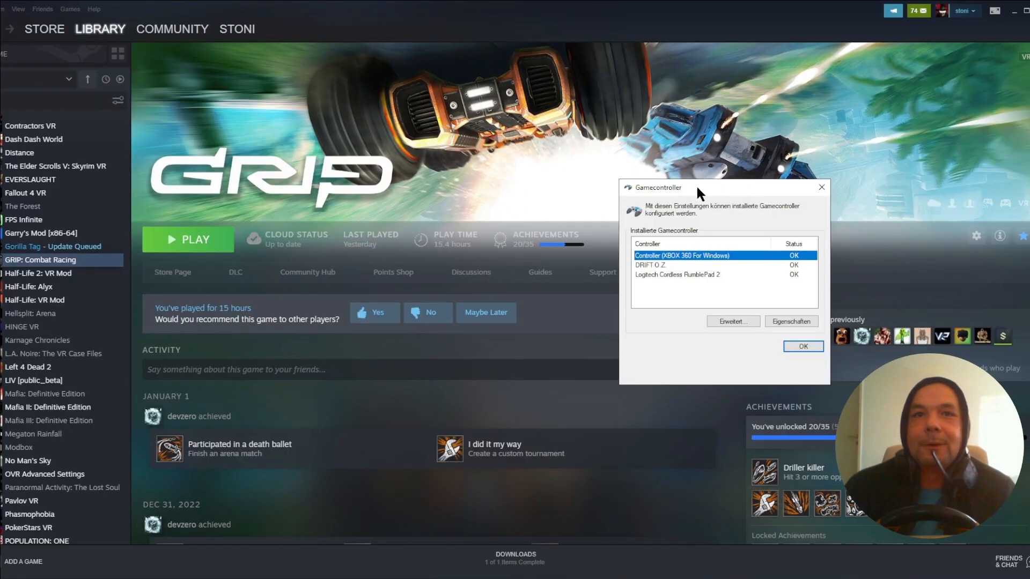
mouse_move(219, 275)
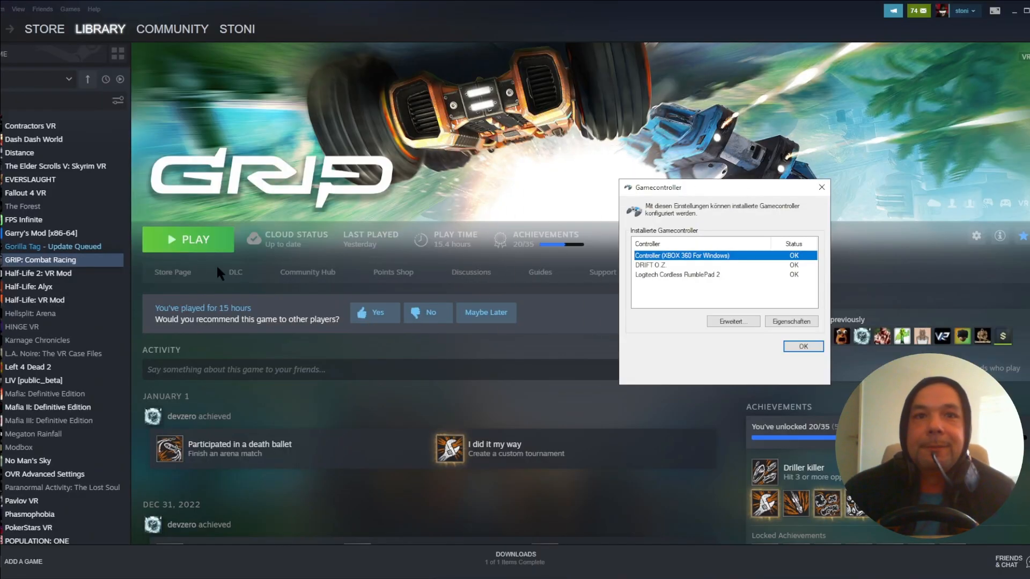
mouse_move(678, 264)
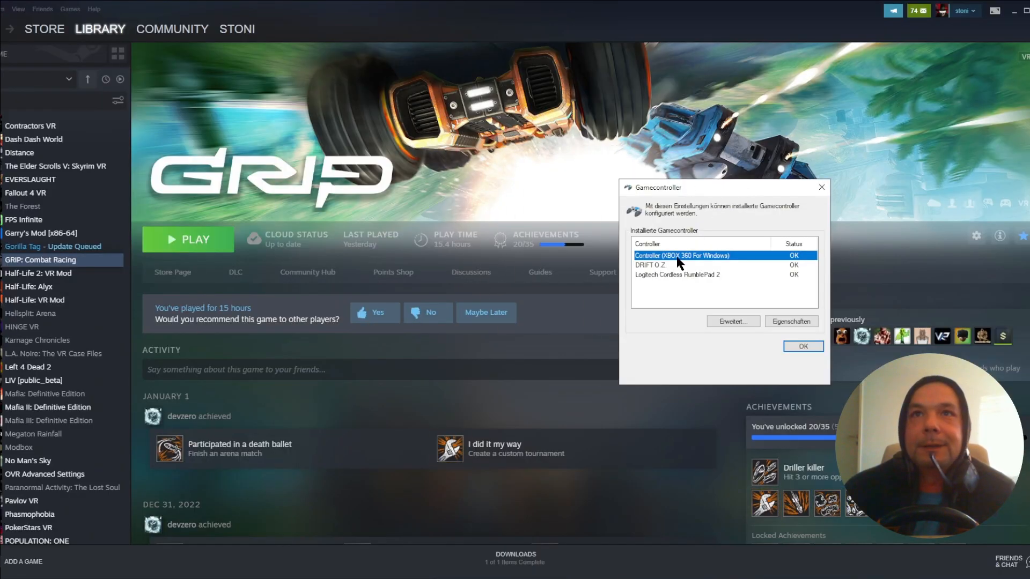
Pick the XBOX 360 controller as preferred device in Advanced settings, then cancel unchanged
left_click(676, 265)
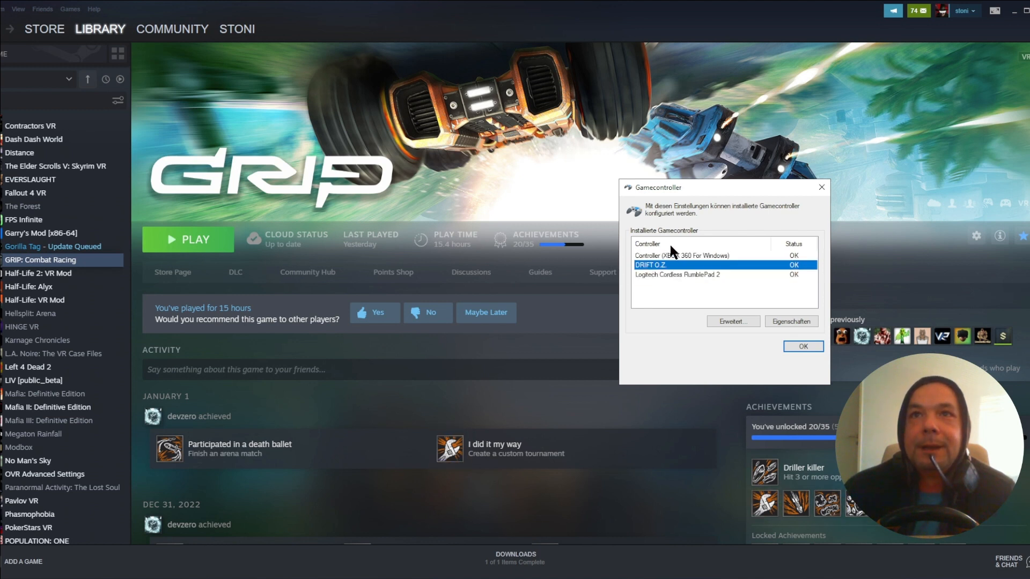
left_click(682, 255)
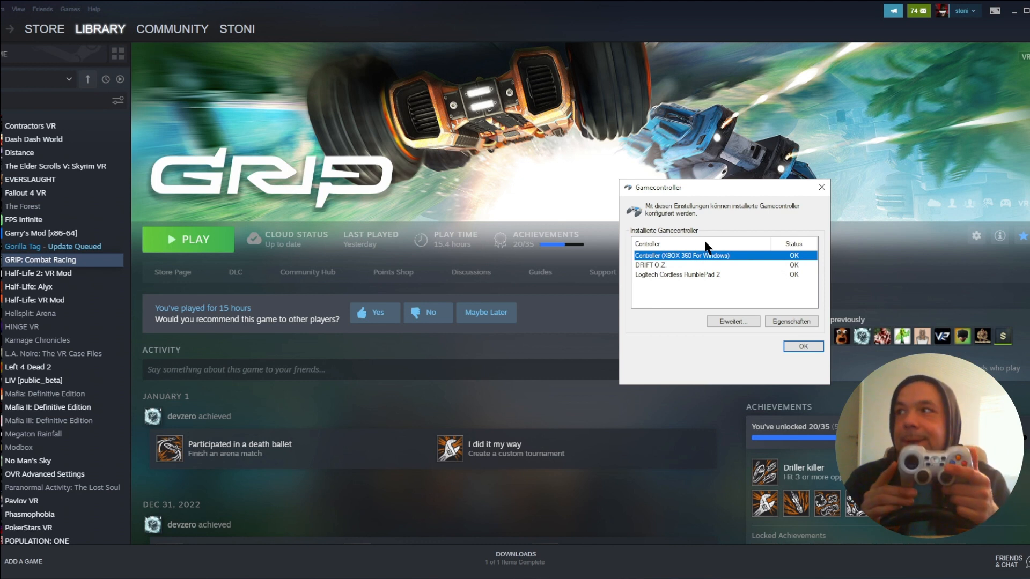
left_click(732, 322)
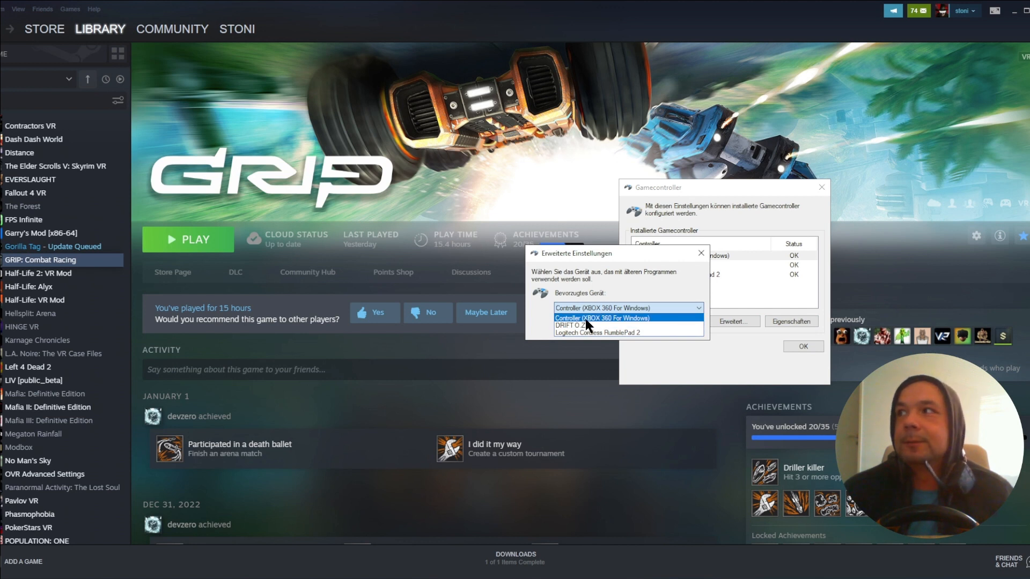
left_click(600, 317)
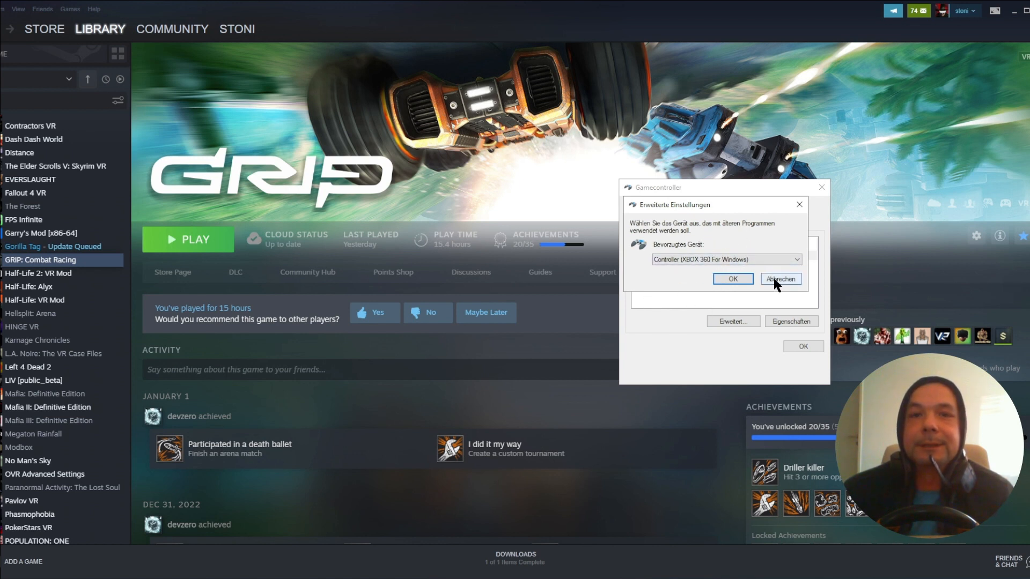
left_click(779, 279)
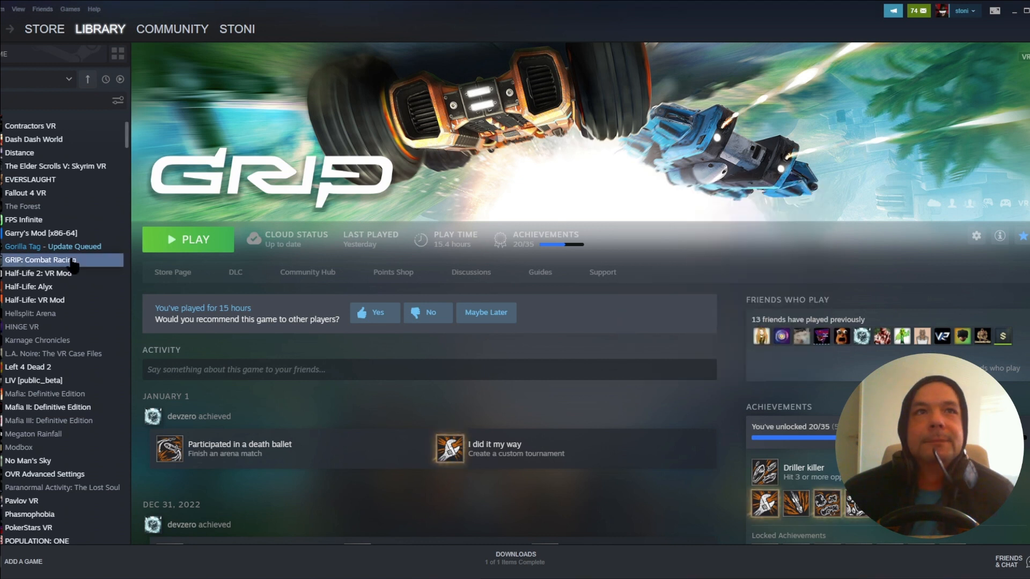
Scroll the Steam library and bring Game Controllers and x360ce back to front
scroll("up", 3)
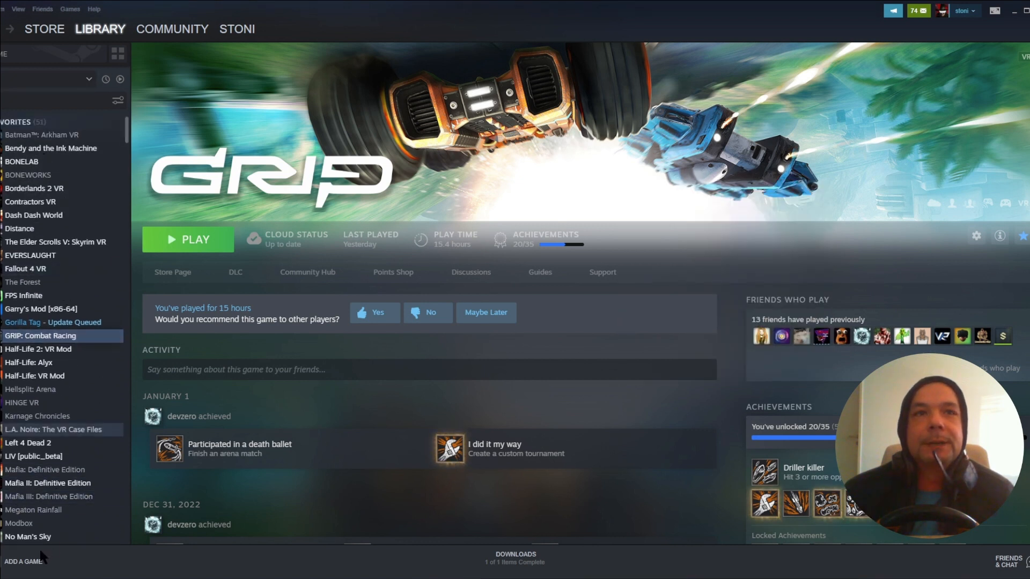
mouse_move(48, 483)
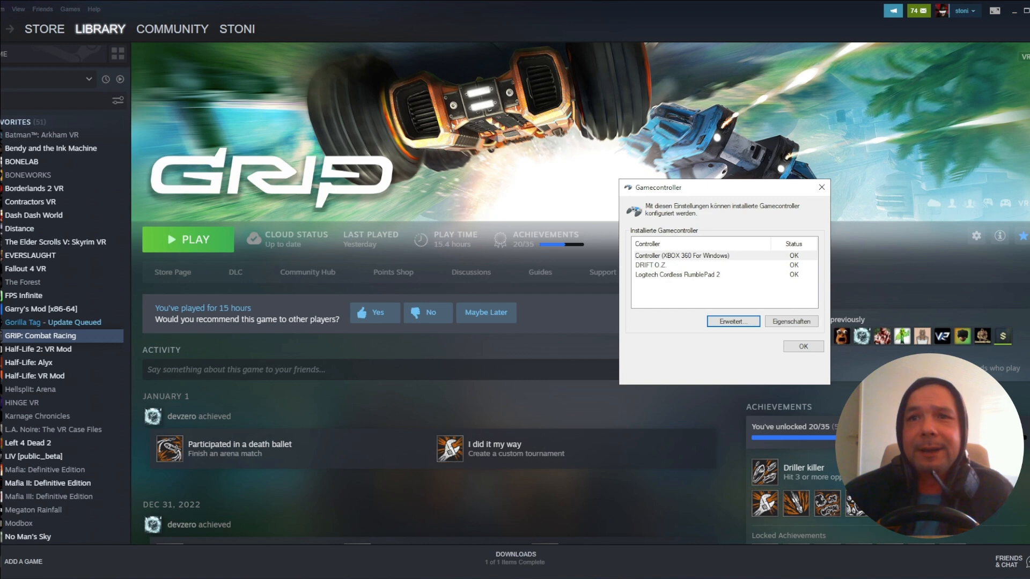
left_click(732, 322)
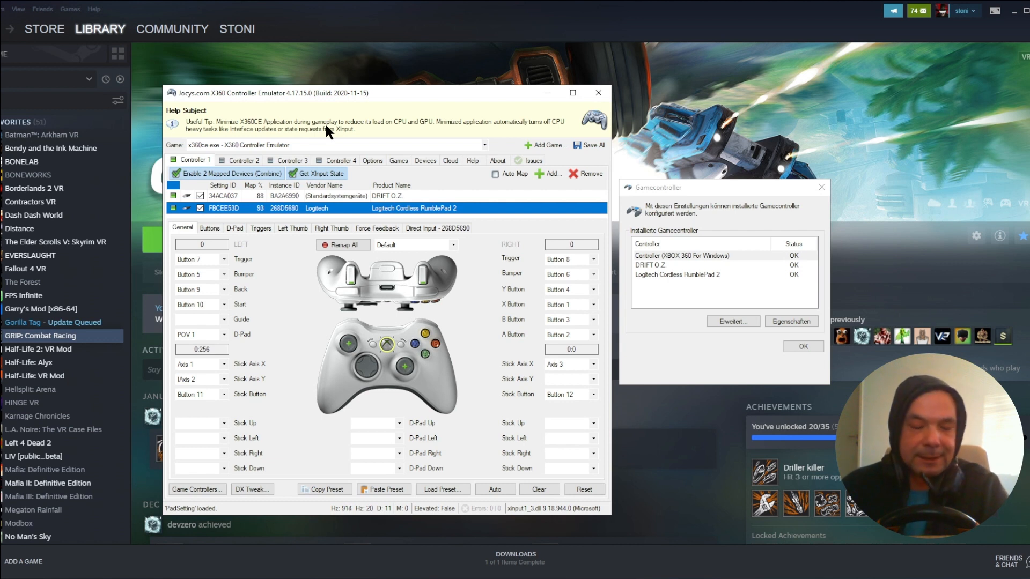
mouse_move(187, 137)
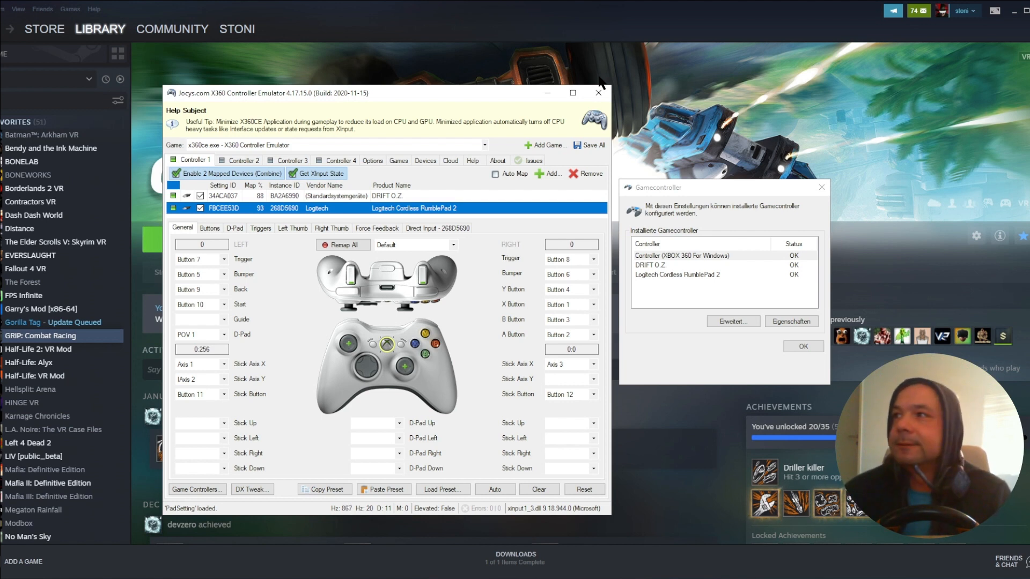
left_click(483, 145)
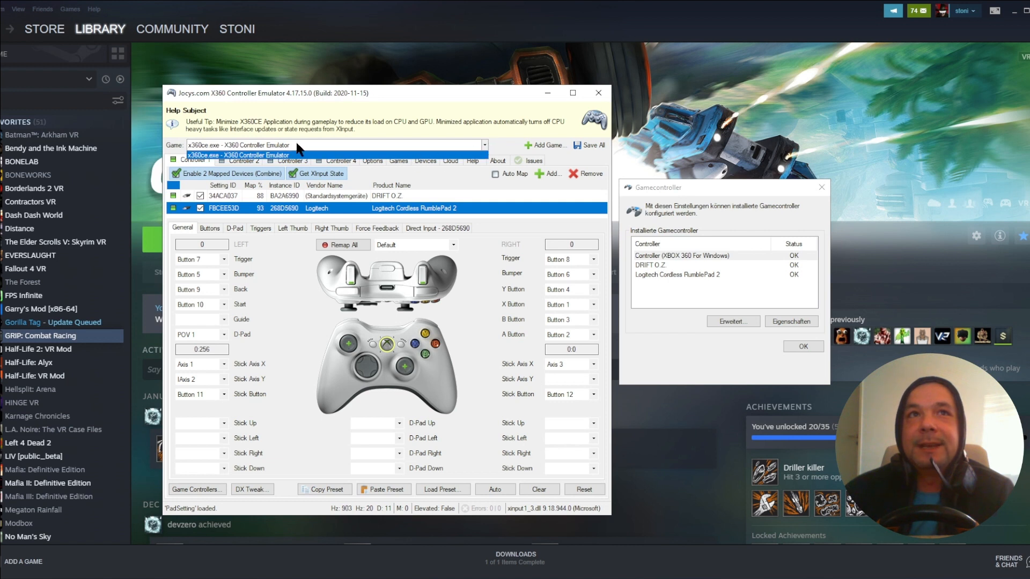
left_click(237, 145)
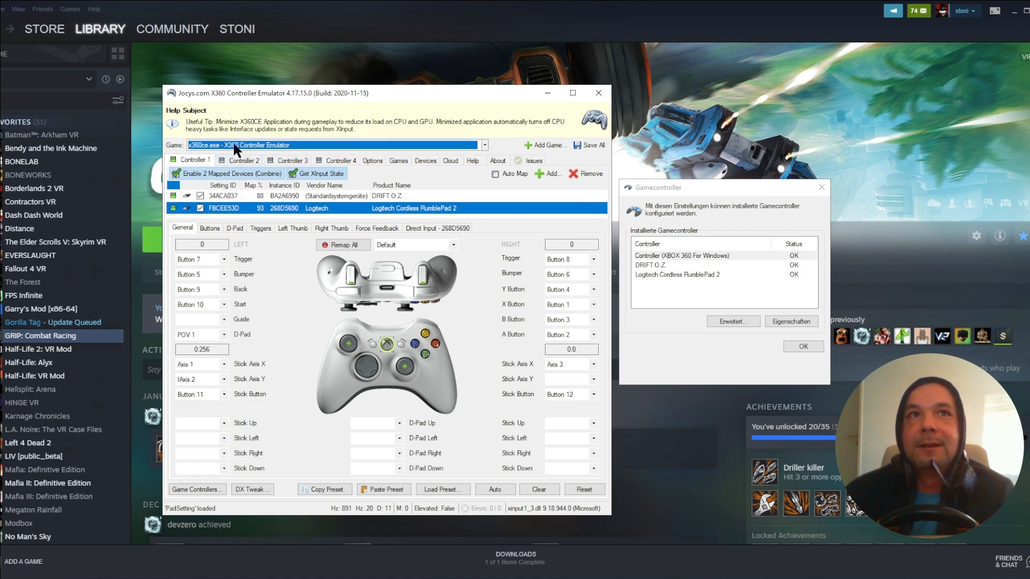
mouse_move(273, 131)
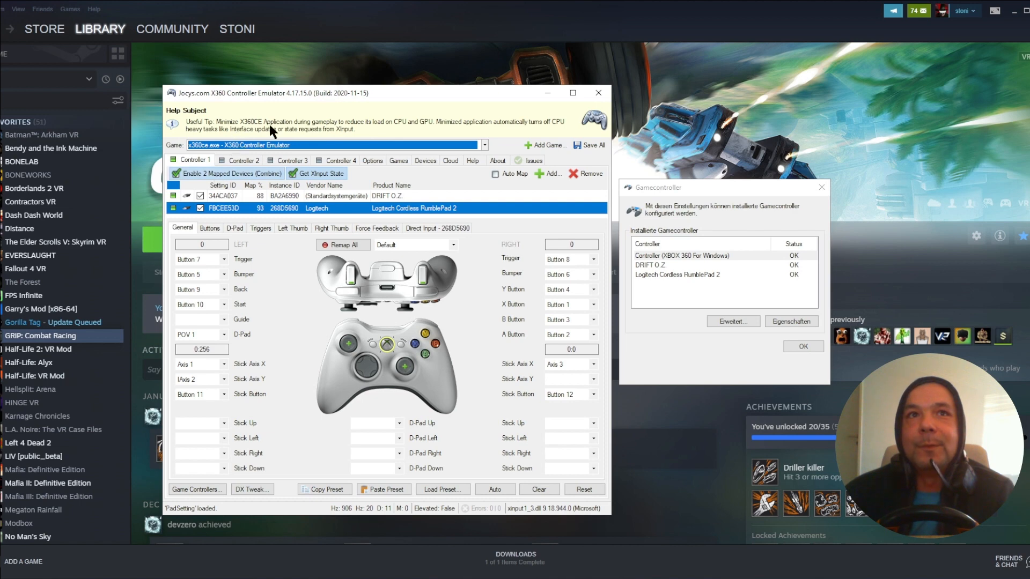
mouse_move(457, 375)
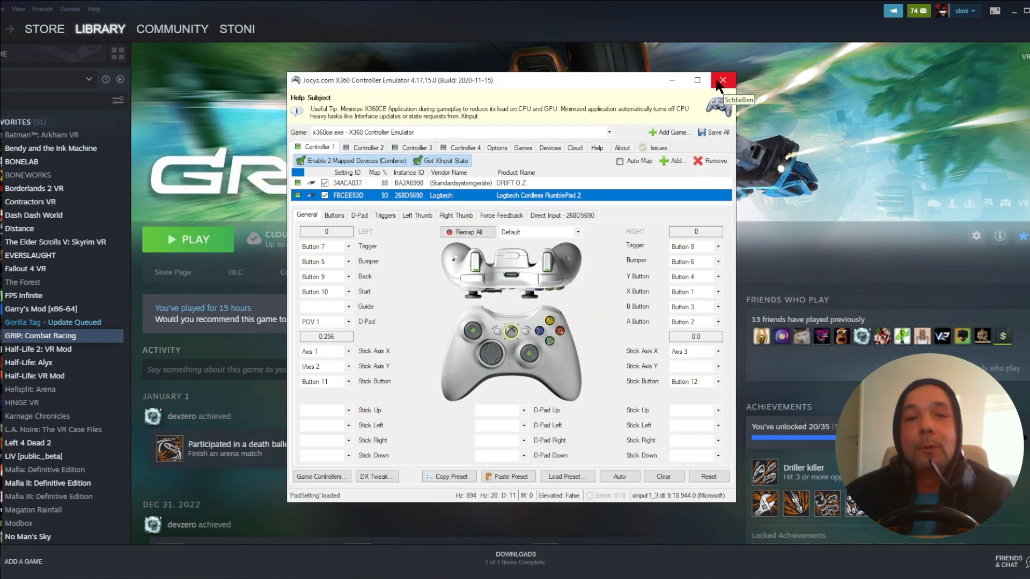
mouse_move(700, 63)
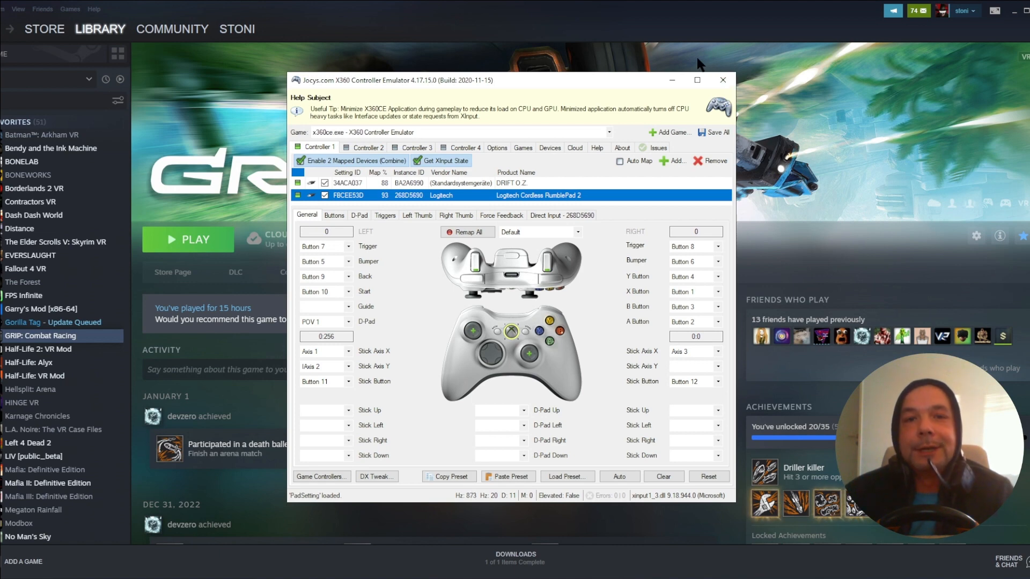